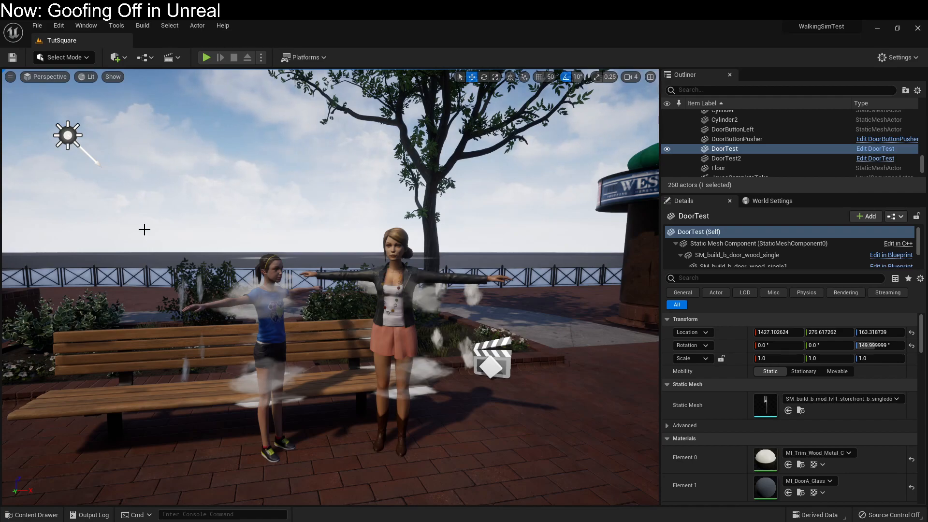
# Step: Select the JulietRig character in the square to show her Details panel
pyautogui.click(723, 149)
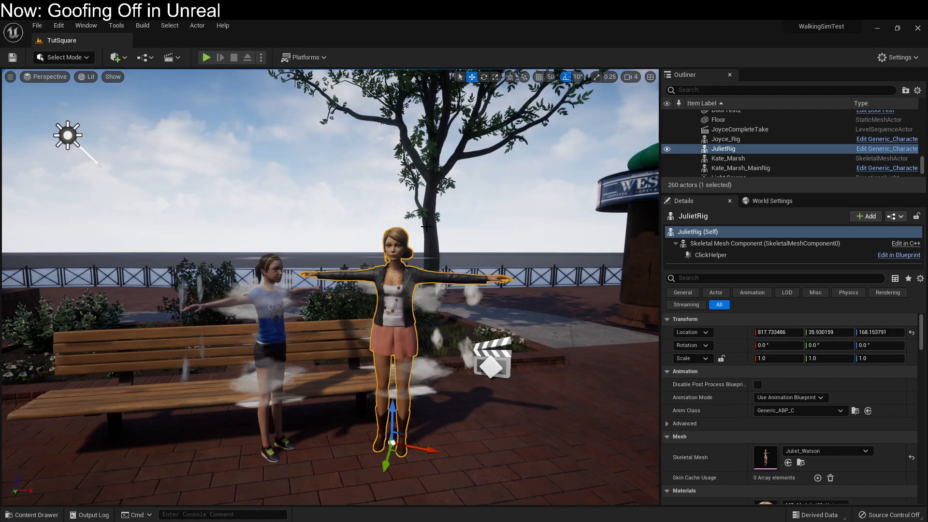
pyautogui.moveTo(497, 376)
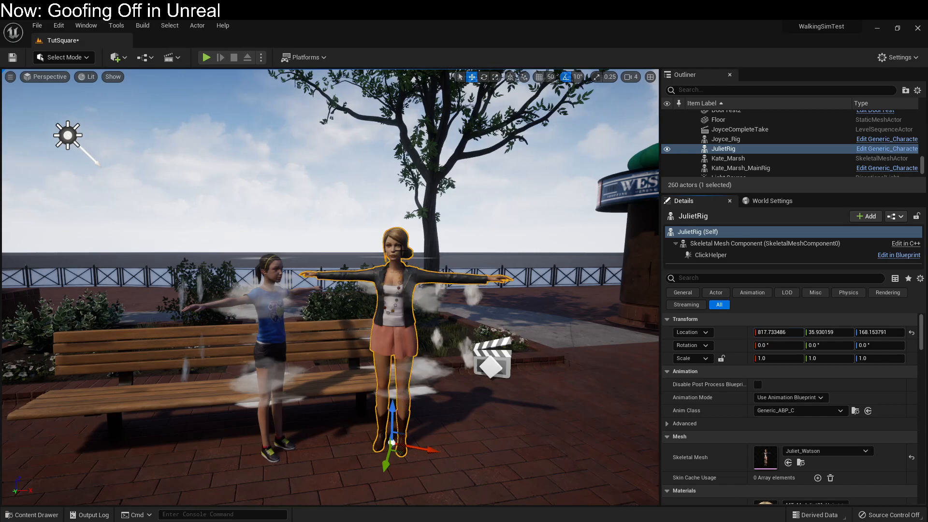
# Step: Run a play session of TutSquare to try the door buttons, then return to editing
pyautogui.click(206, 57)
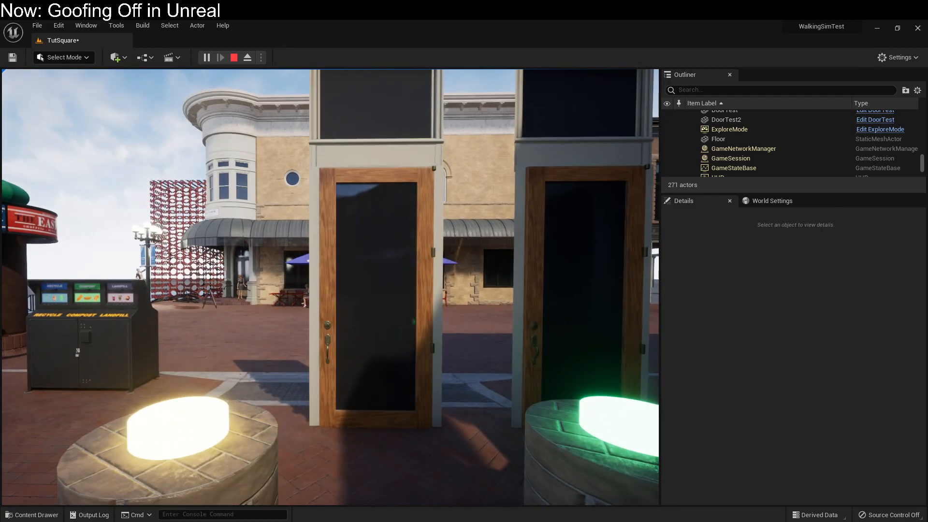
pyautogui.click(723, 149)
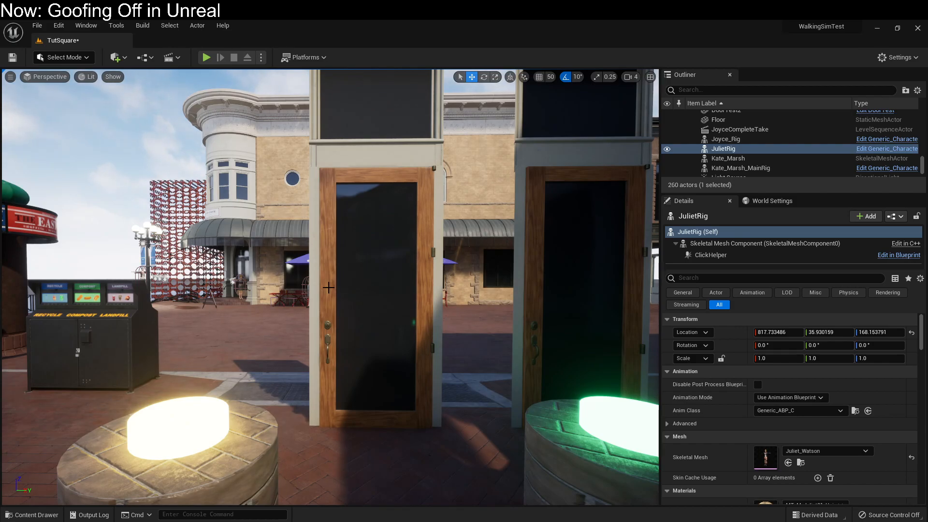
# Step: Open the TutSquare Level Blueprint and select the Toggle node wired to DoorButtonLeft's OnClicked
pyautogui.click(142, 57)
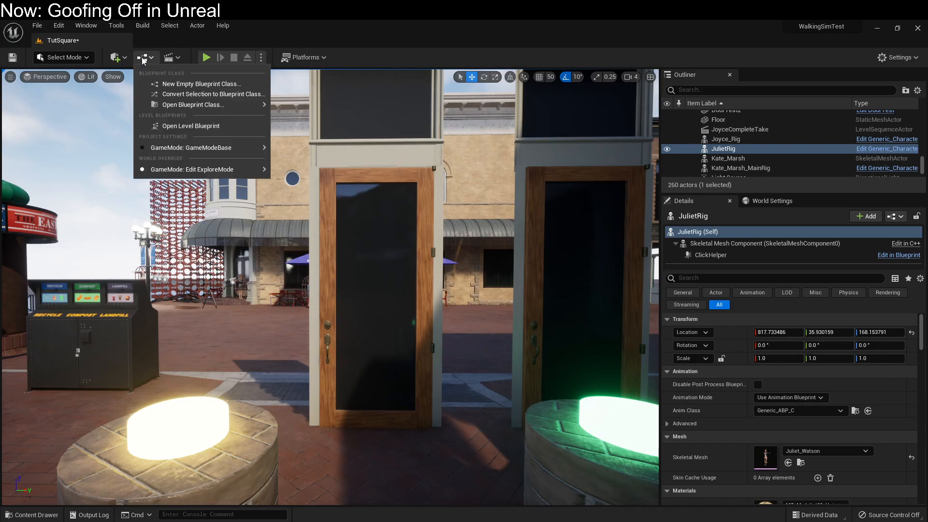
pyautogui.click(192, 126)
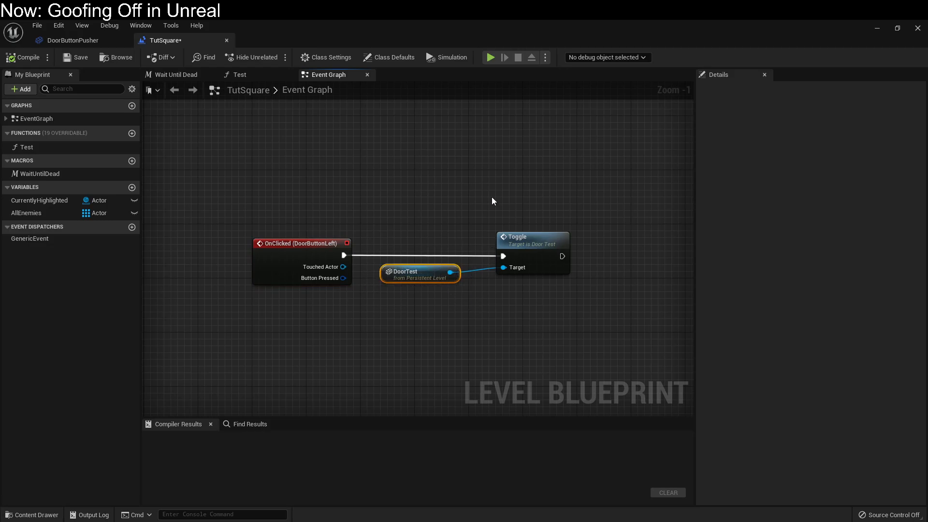
pyautogui.click(531, 237)
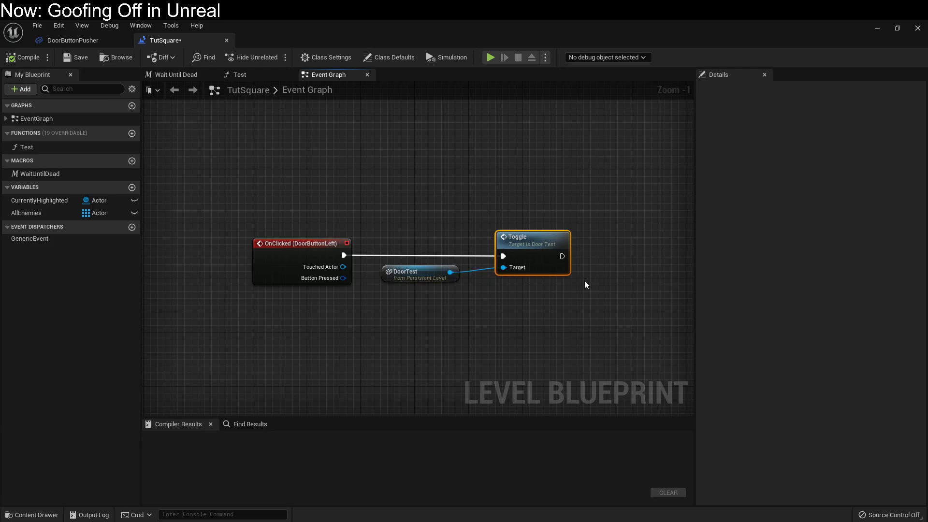
pyautogui.moveTo(593, 386)
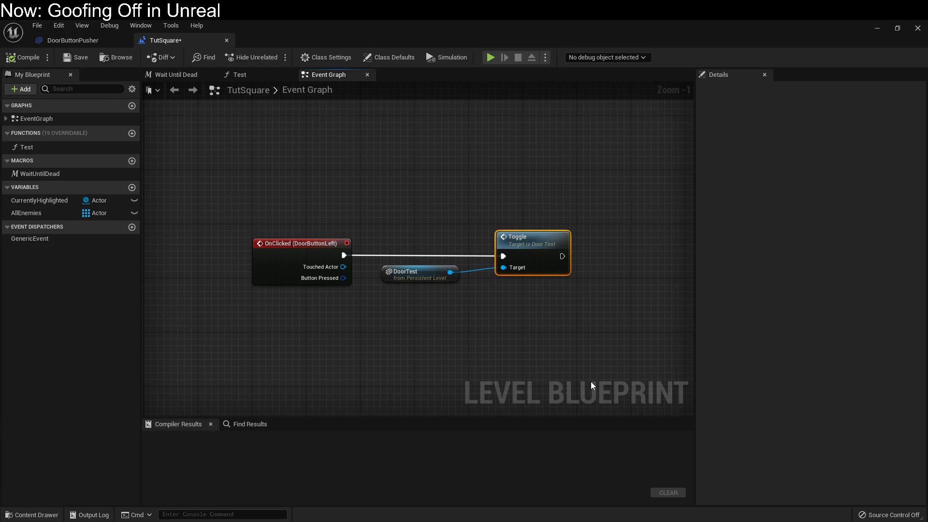
pyautogui.moveTo(431, 344)
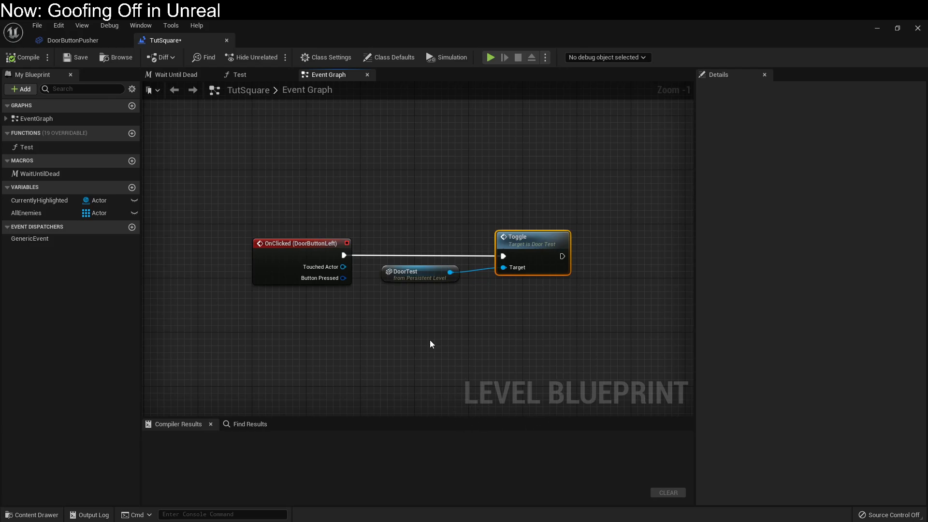
pyautogui.moveTo(340, 341)
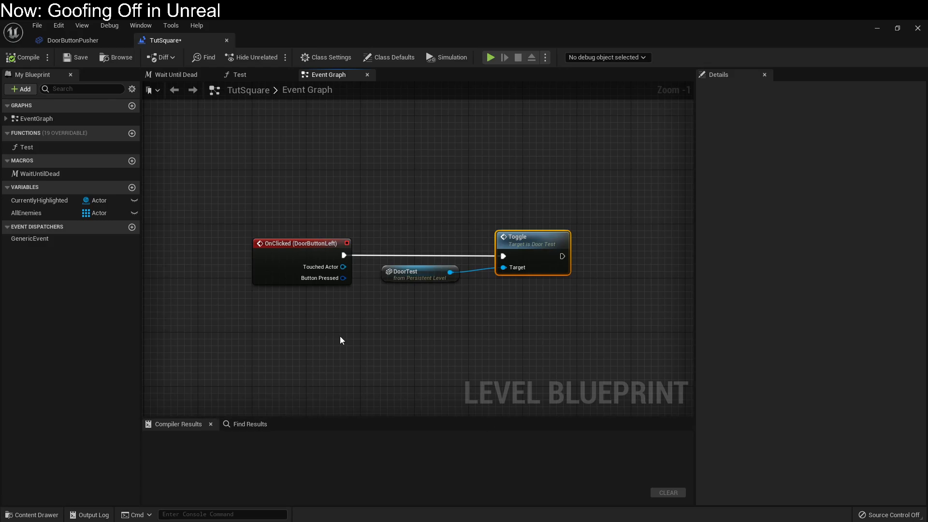
pyautogui.moveTo(452, 326)
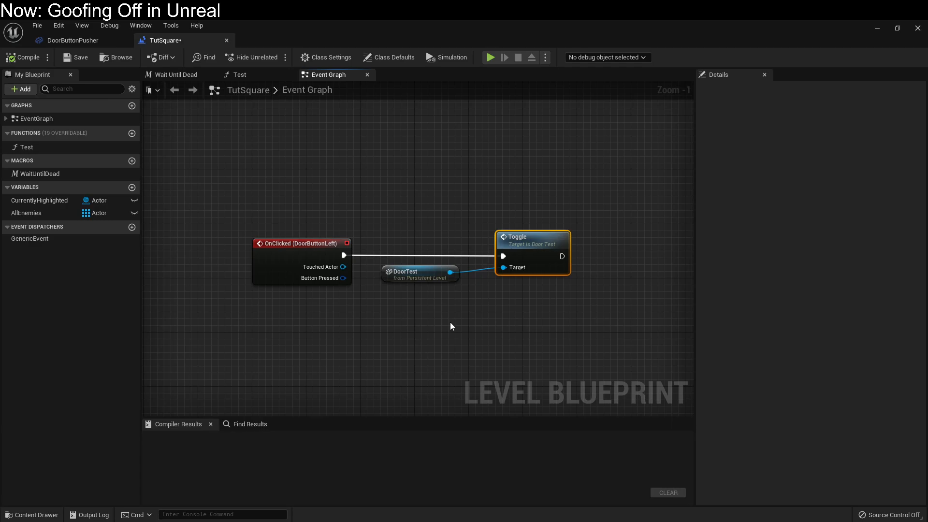
pyautogui.moveTo(874, 44)
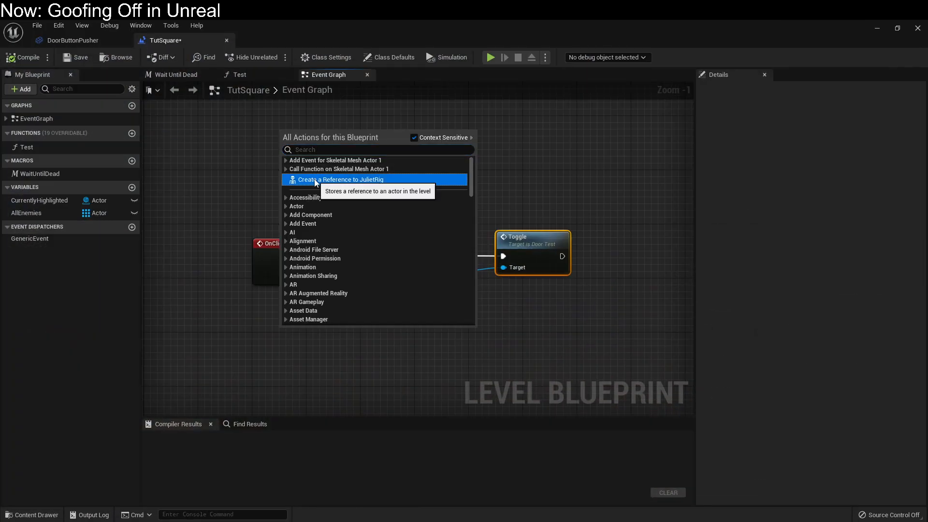
pyautogui.click(341, 180)
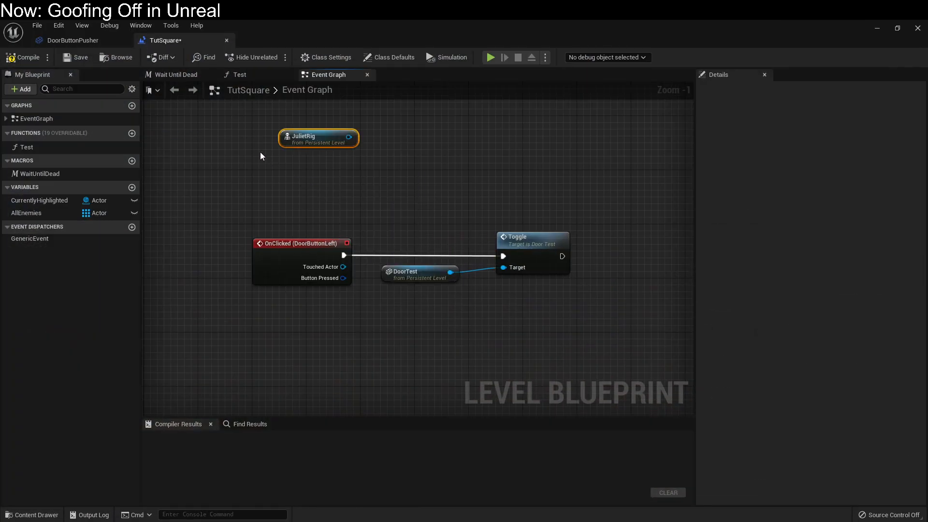
pyautogui.rightClick(260, 162)
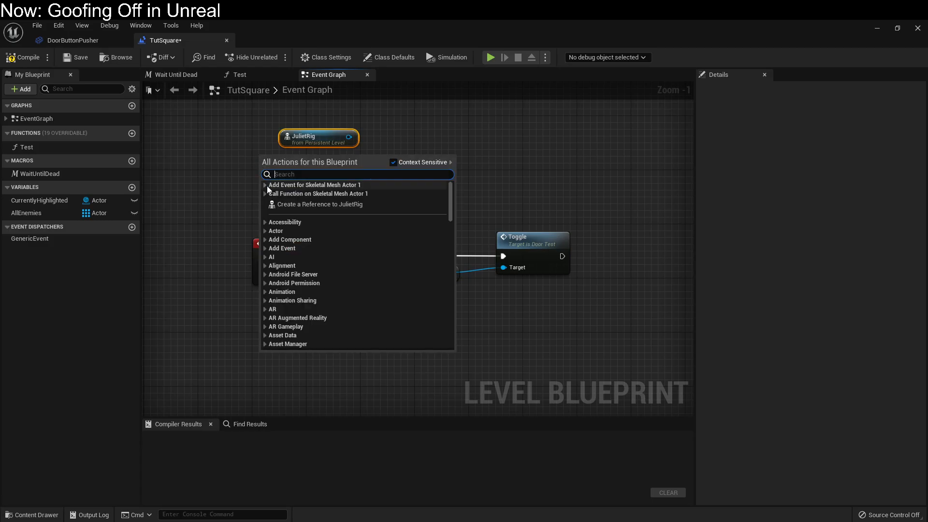
pyautogui.click(265, 184)
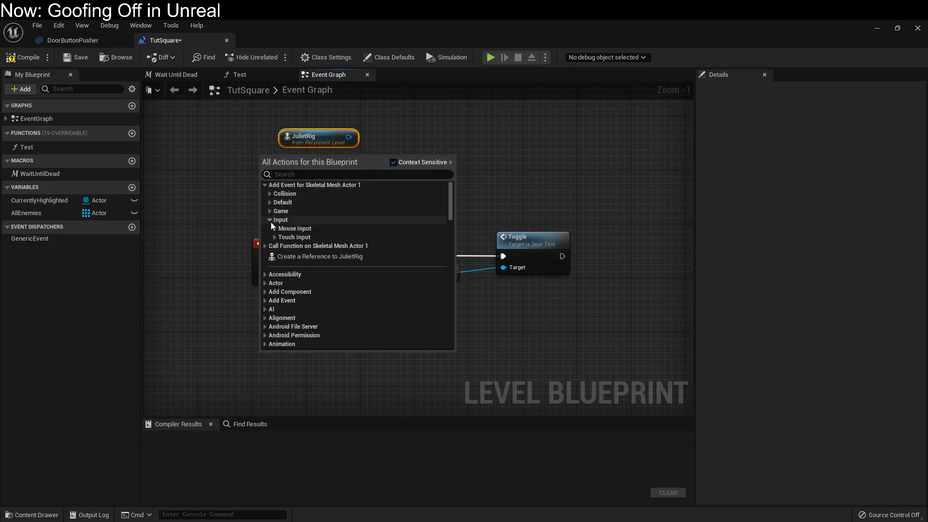
pyautogui.click(295, 228)
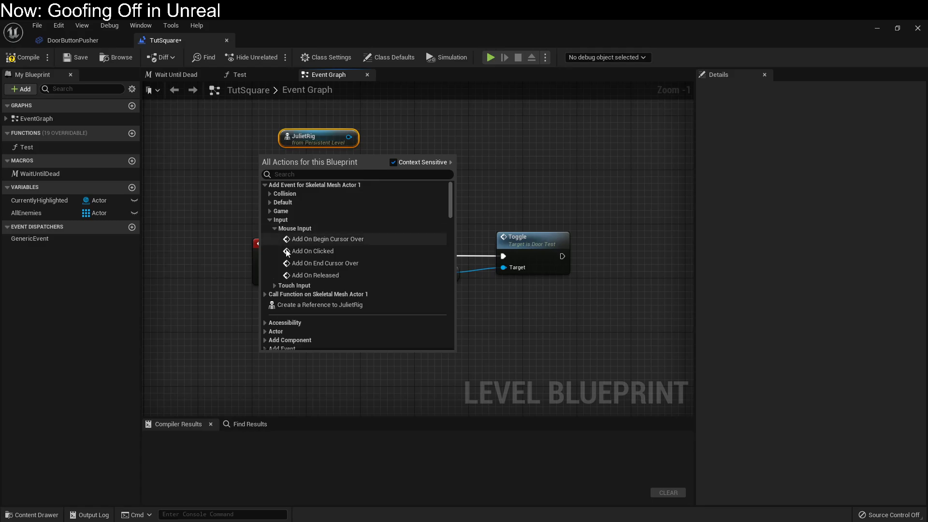
pyautogui.click(312, 252)
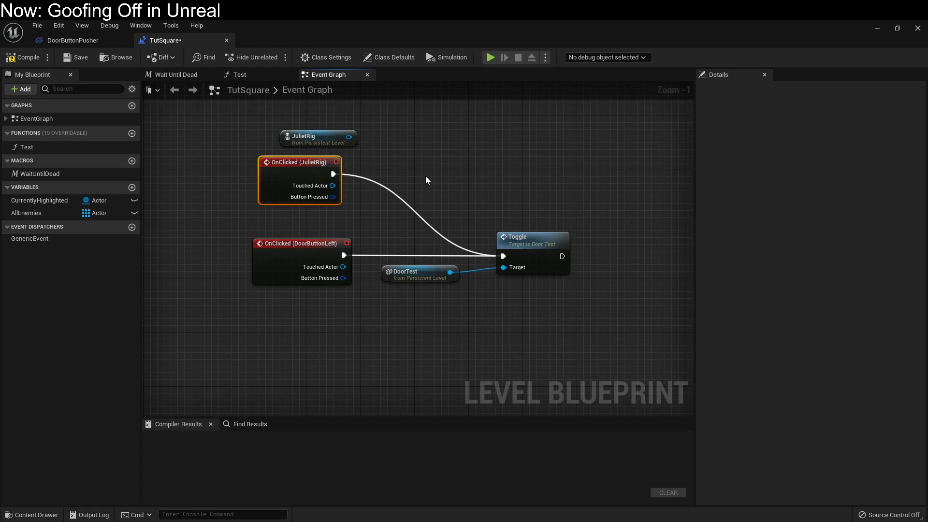
pyautogui.moveTo(237, 210)
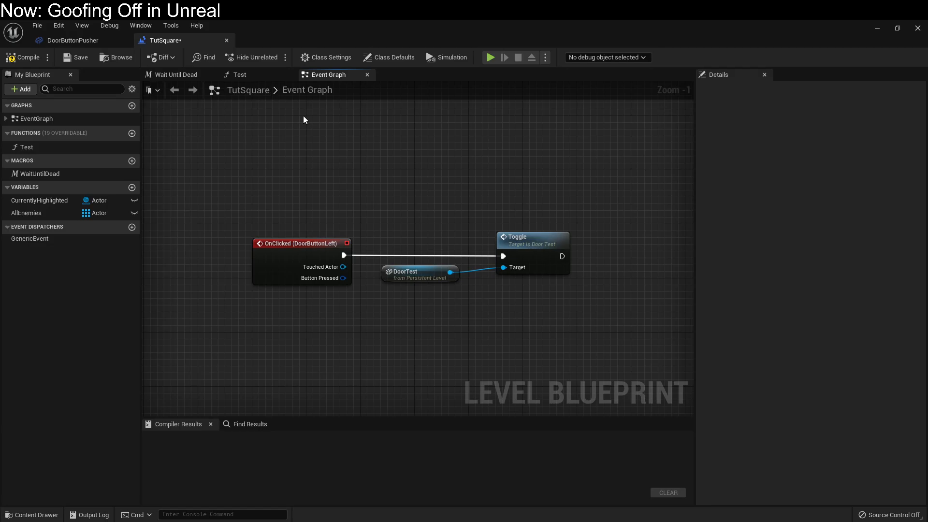
pyautogui.moveTo(750, 99)
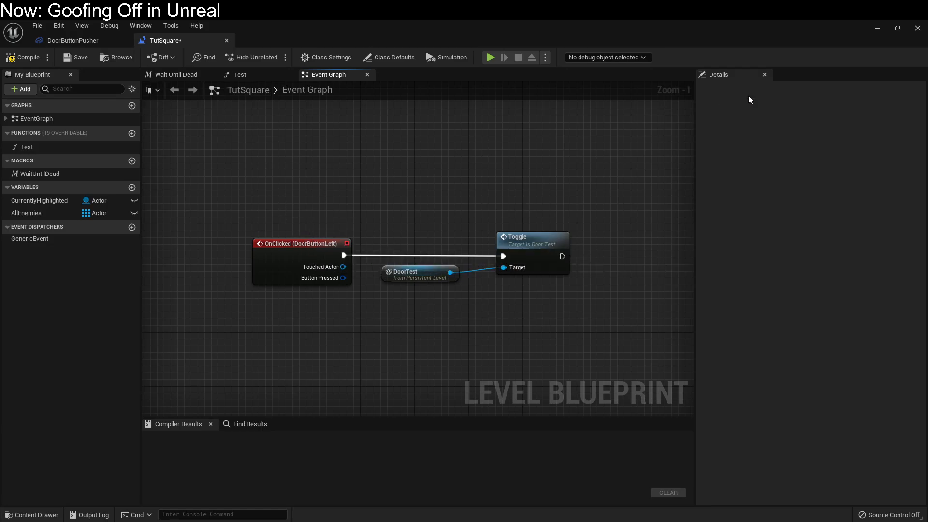
pyautogui.moveTo(879, 30)
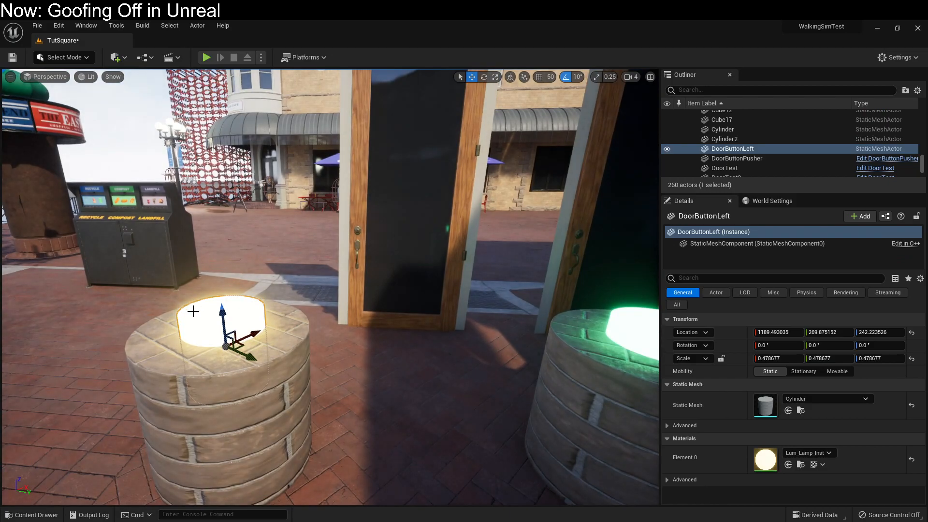
# Step: Select the green DoorButtonPusher and bring up its blueprint editing options in Details
pyautogui.click(886, 216)
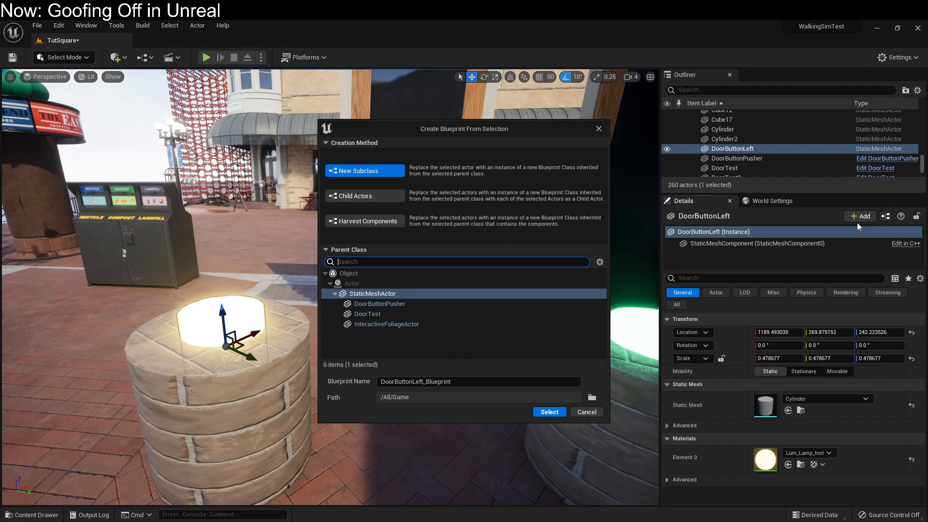
pyautogui.moveTo(807, 226)
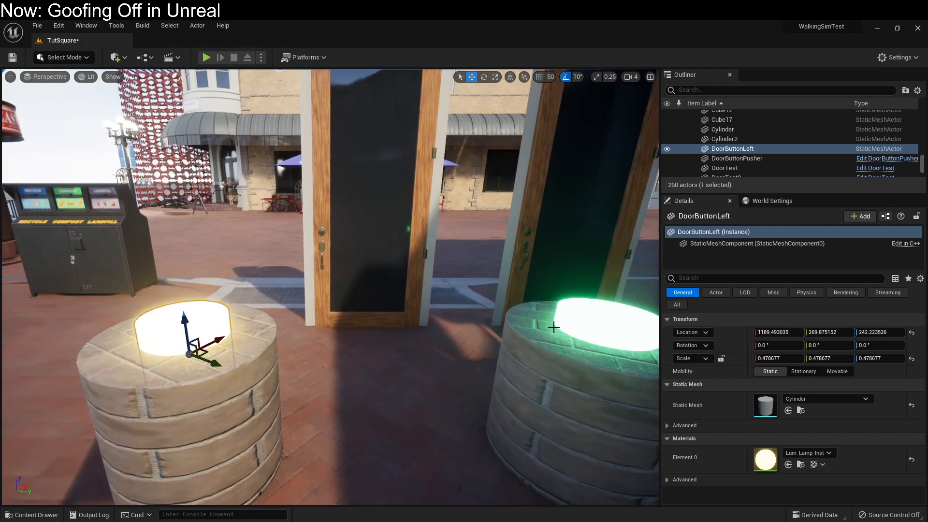
pyautogui.click(896, 216)
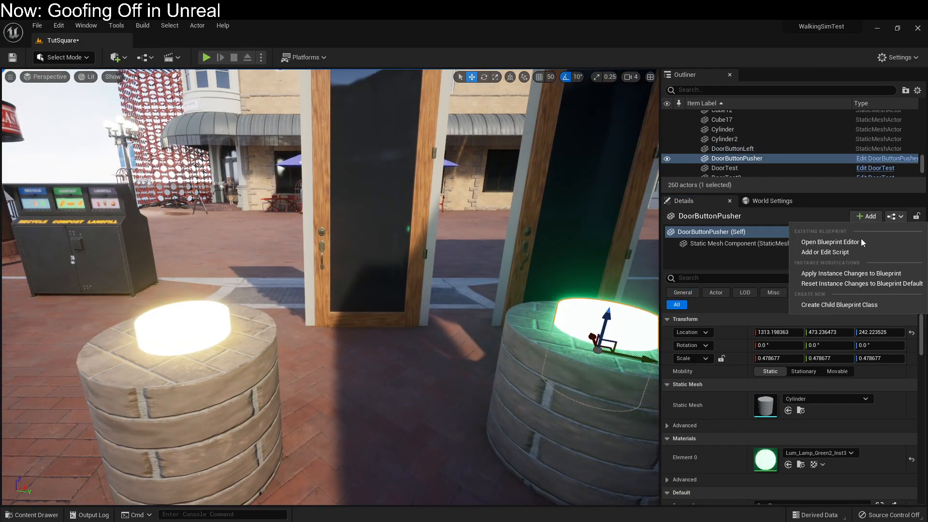
pyautogui.click(830, 241)
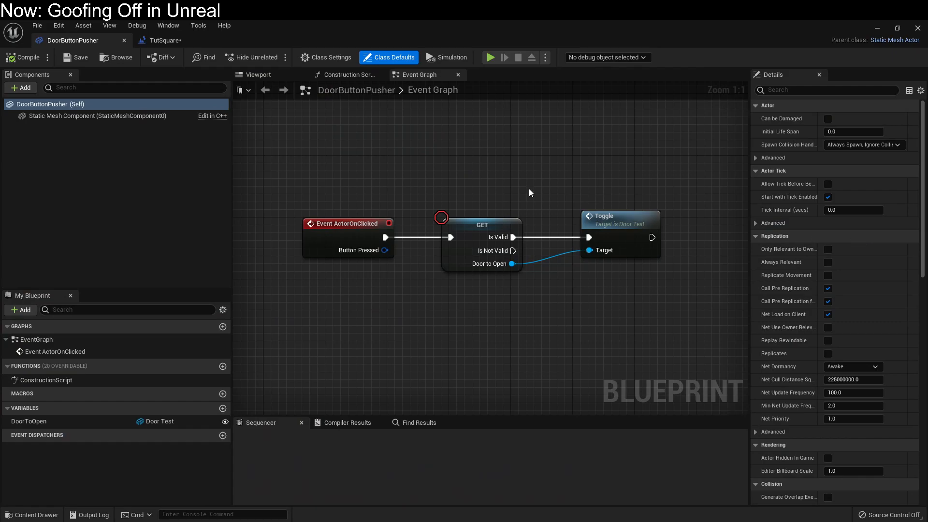
pyautogui.click(164, 39)
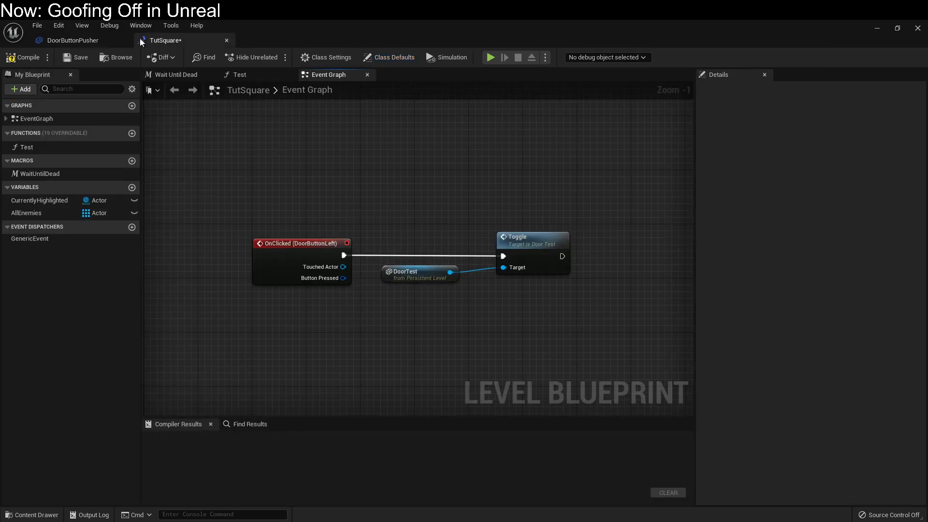
pyautogui.click(72, 40)
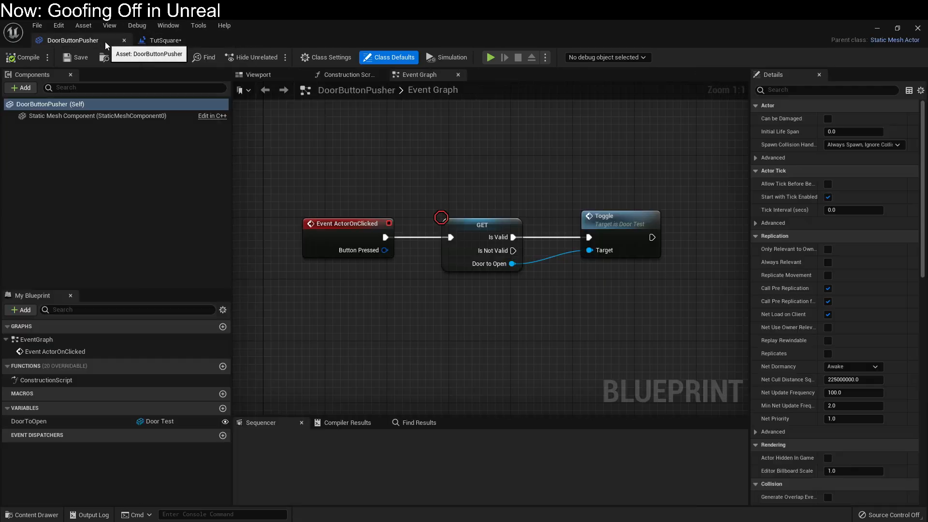
pyautogui.click(164, 40)
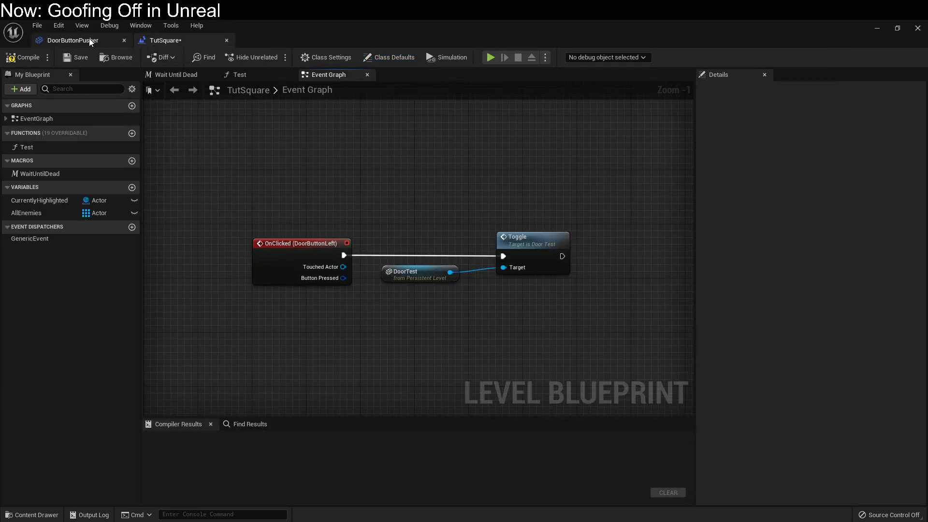
pyautogui.moveTo(444, 302)
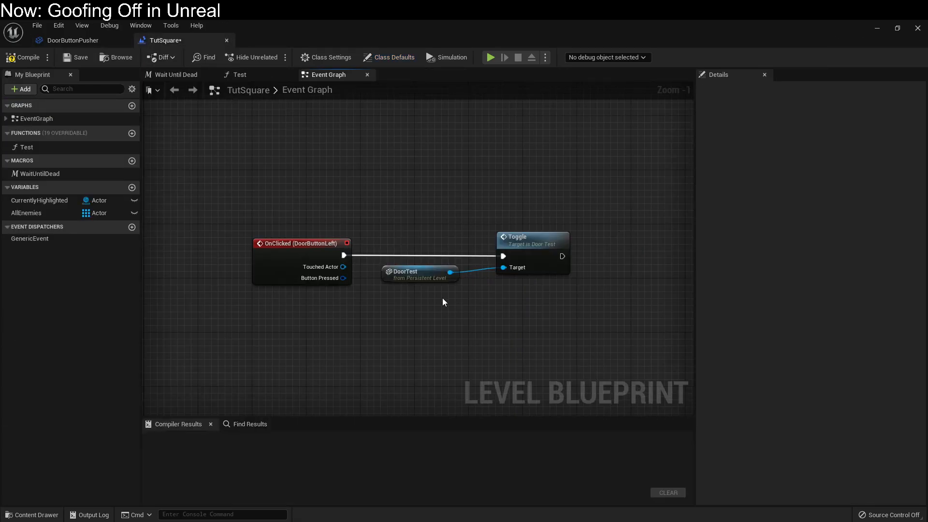
pyautogui.moveTo(111, 51)
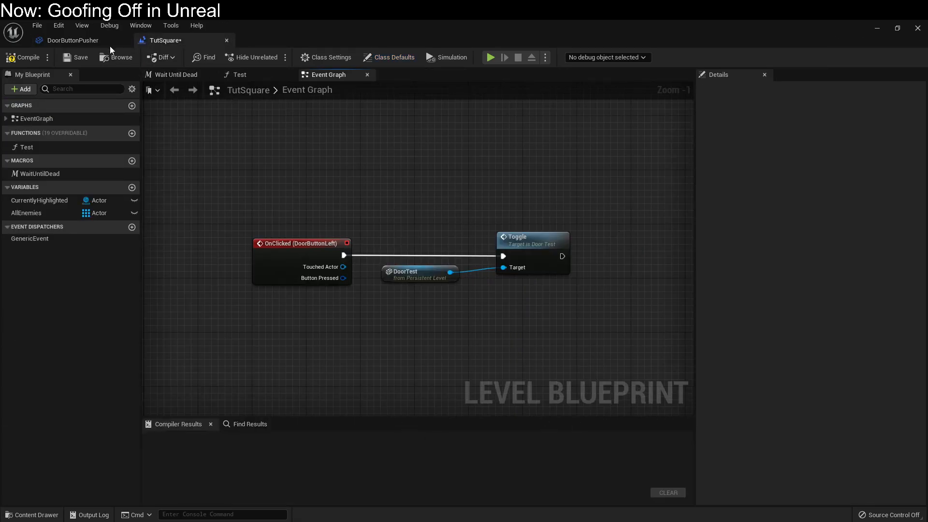
pyautogui.click(72, 40)
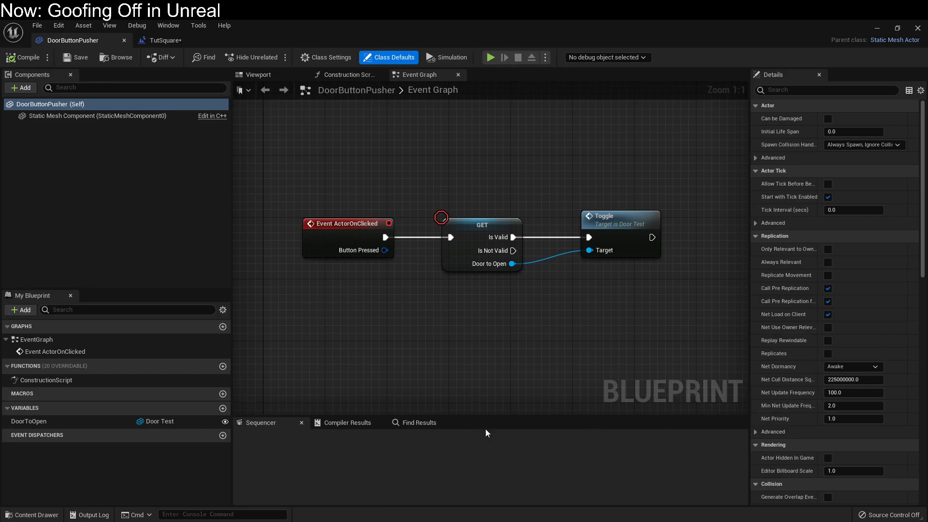
pyautogui.moveTo(463, 358)
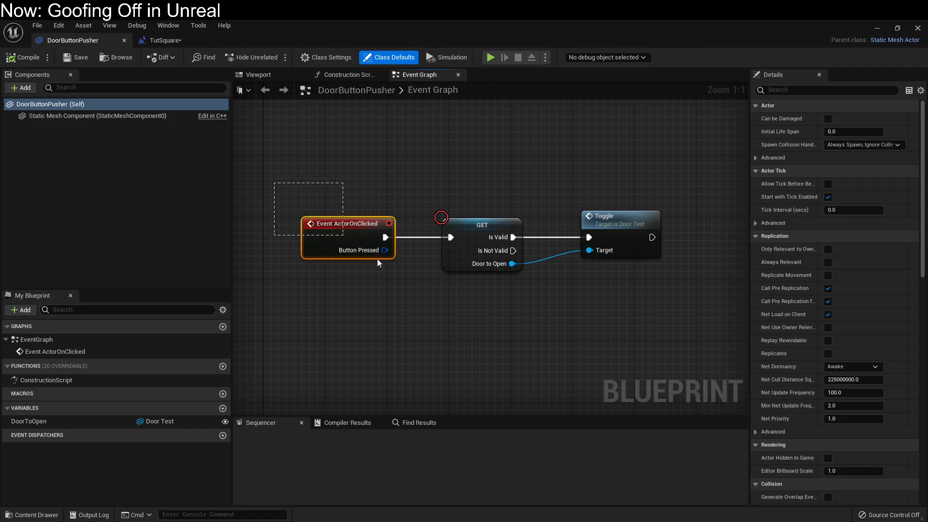
pyautogui.click(422, 310)
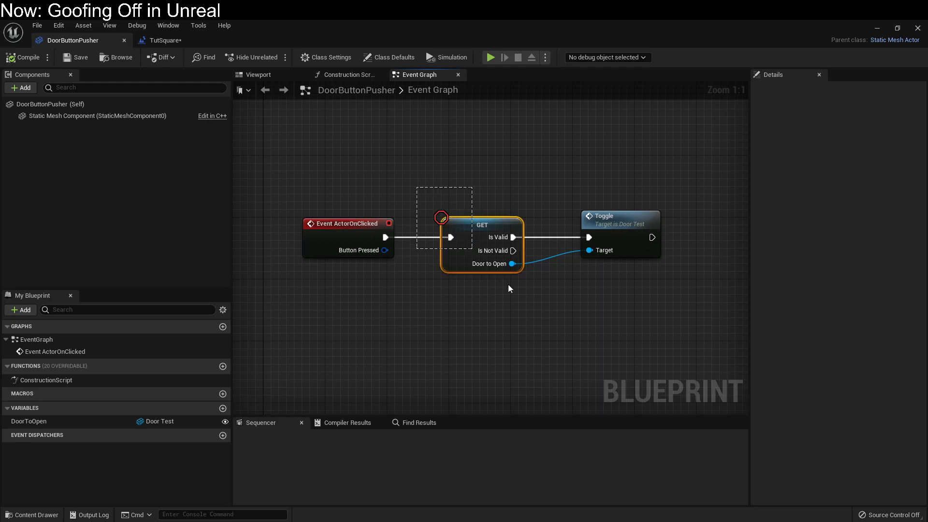
pyautogui.click(165, 40)
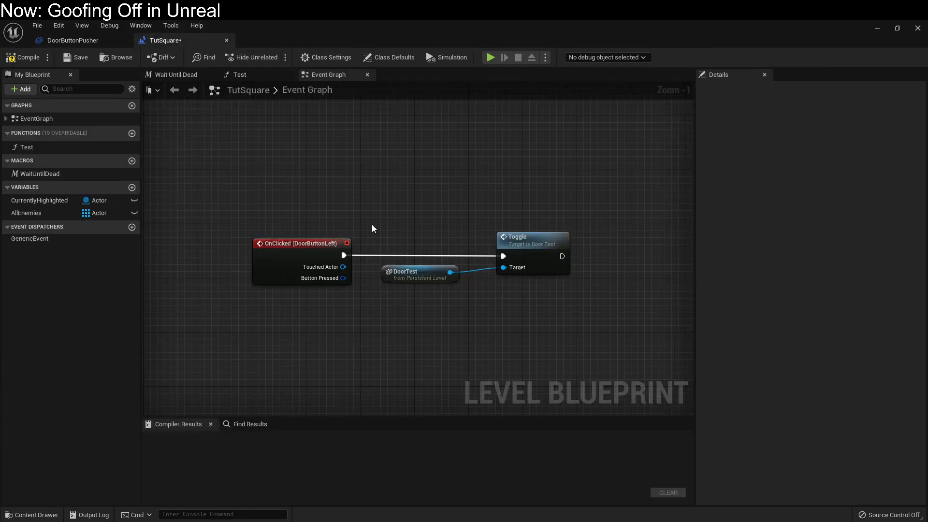
pyautogui.click(419, 272)
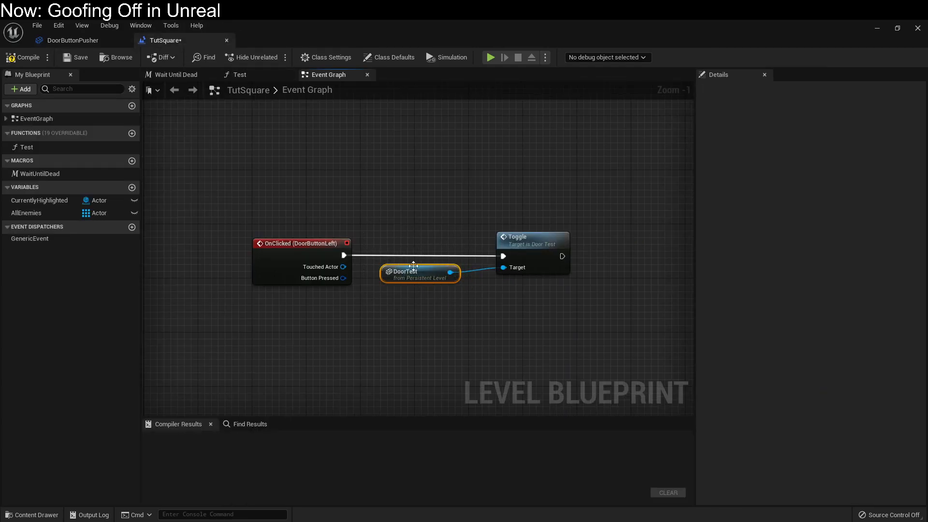
pyautogui.click(70, 40)
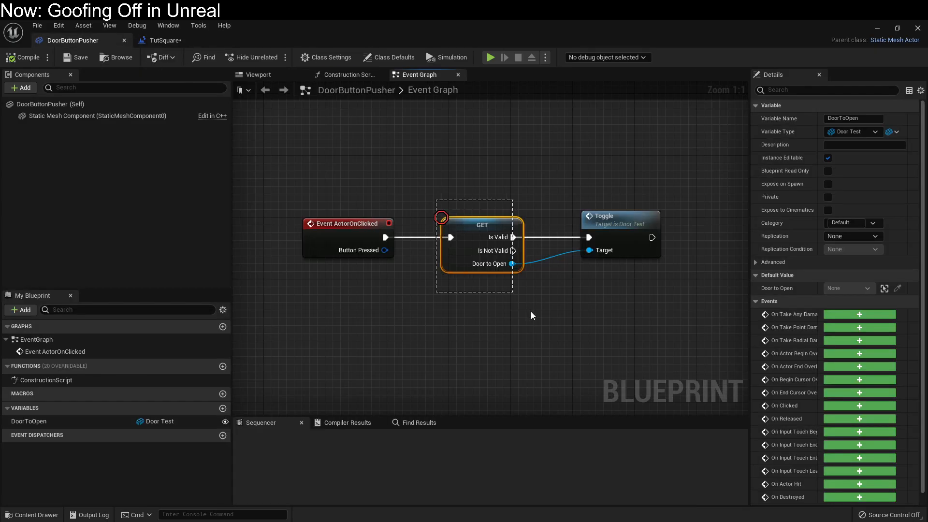
pyautogui.click(542, 323)
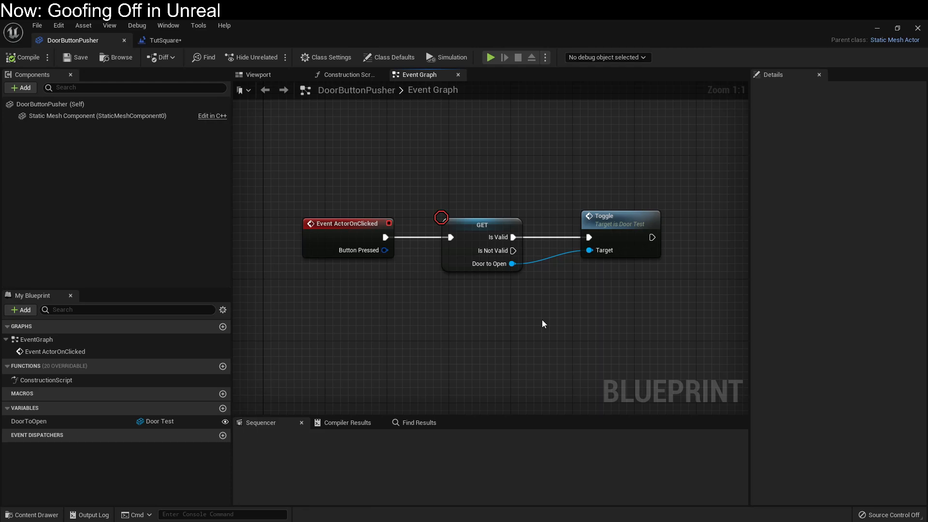
pyautogui.click(28, 421)
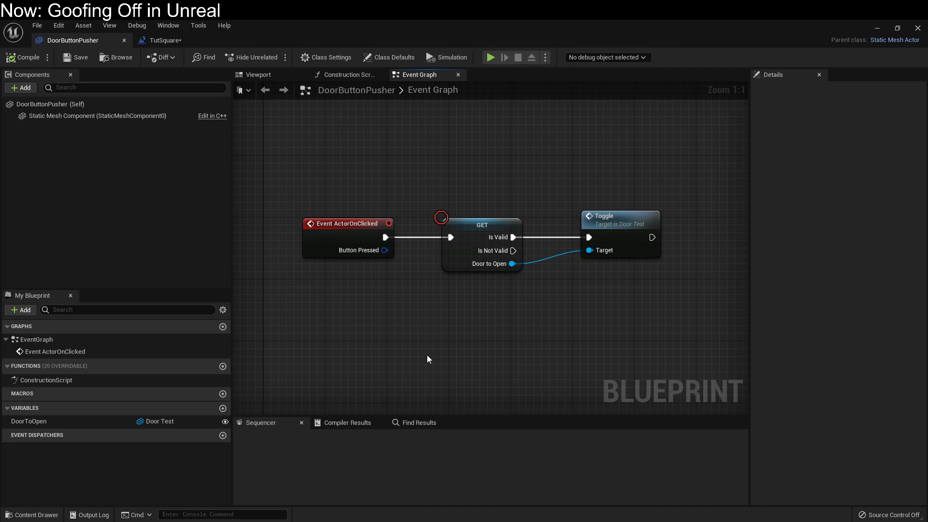
pyautogui.moveTo(425, 358)
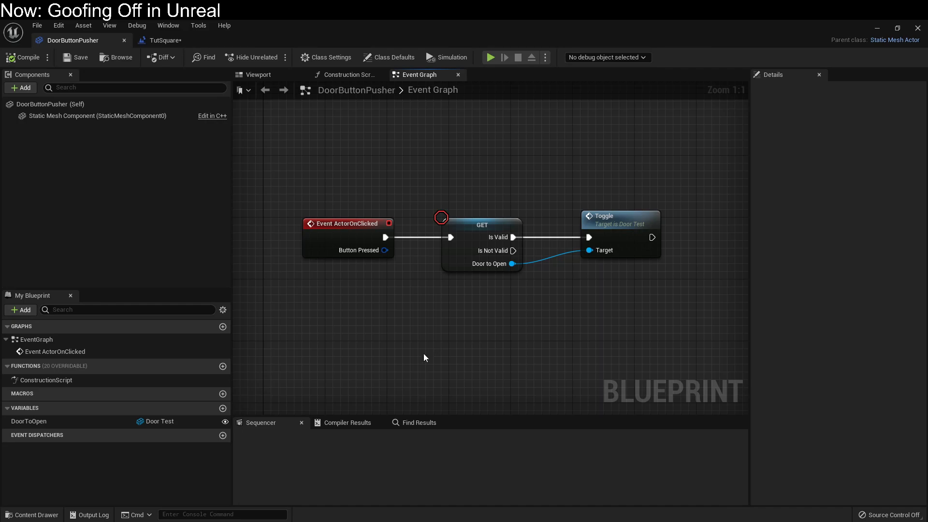
pyautogui.moveTo(94, 413)
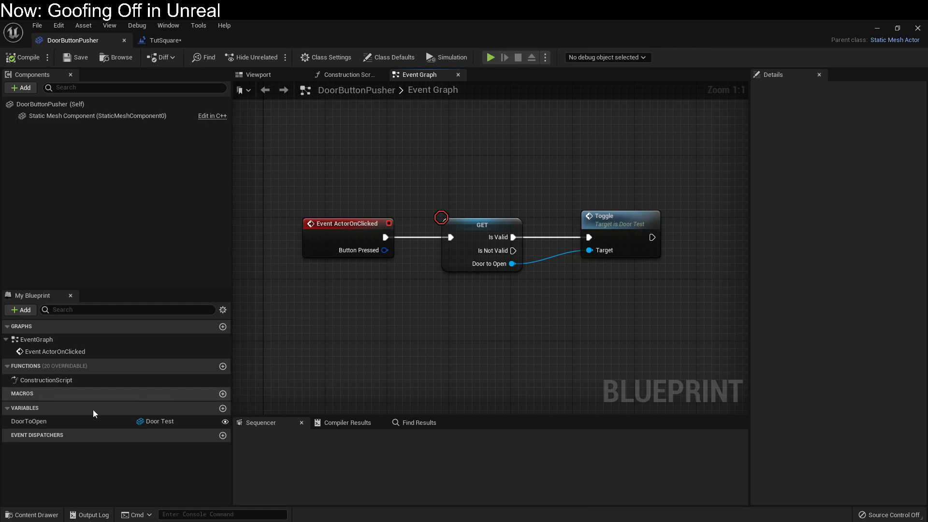
# Step: Select the DoorToOpen variable to check its default value, still None
pyautogui.click(28, 421)
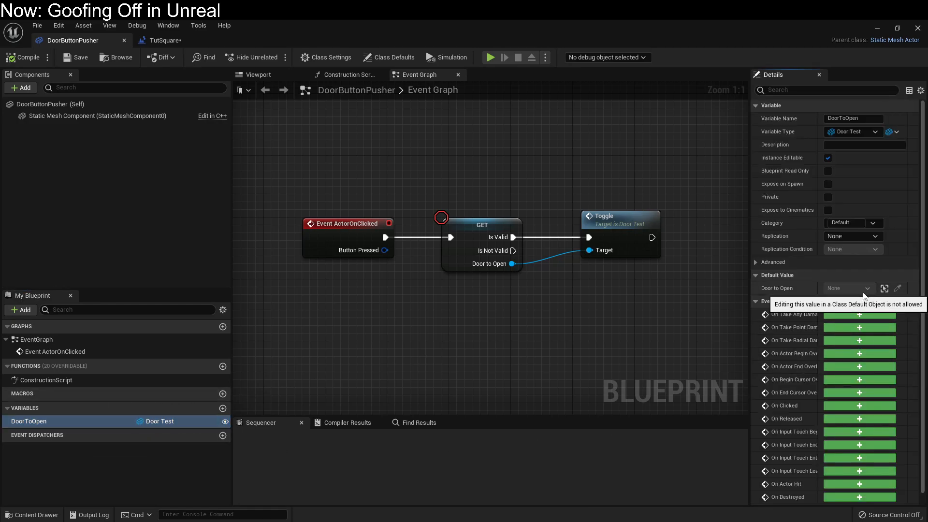
pyautogui.moveTo(527, 389)
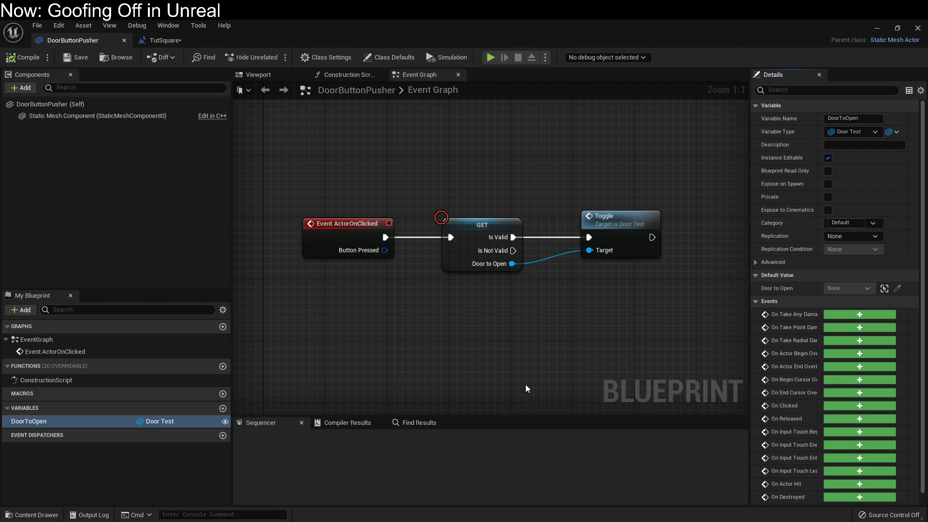
pyautogui.moveTo(572, 384)
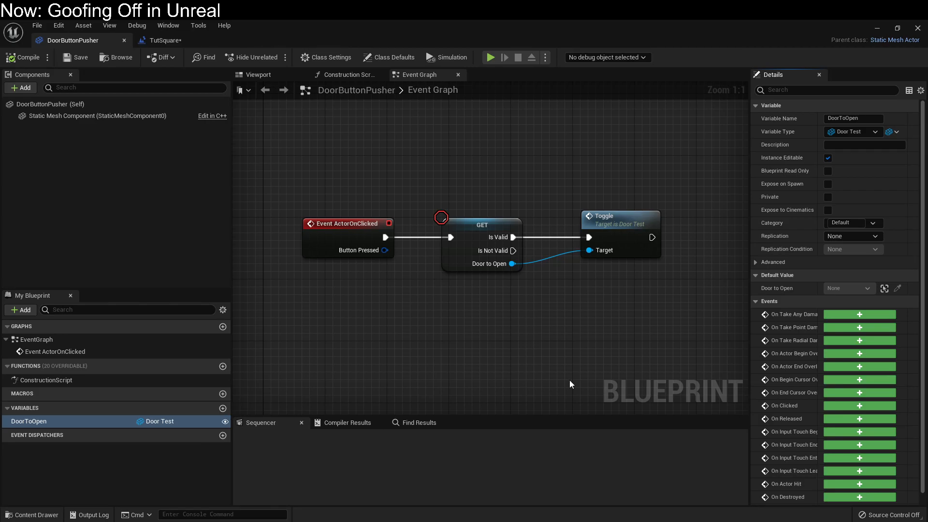
pyautogui.moveTo(419, 422)
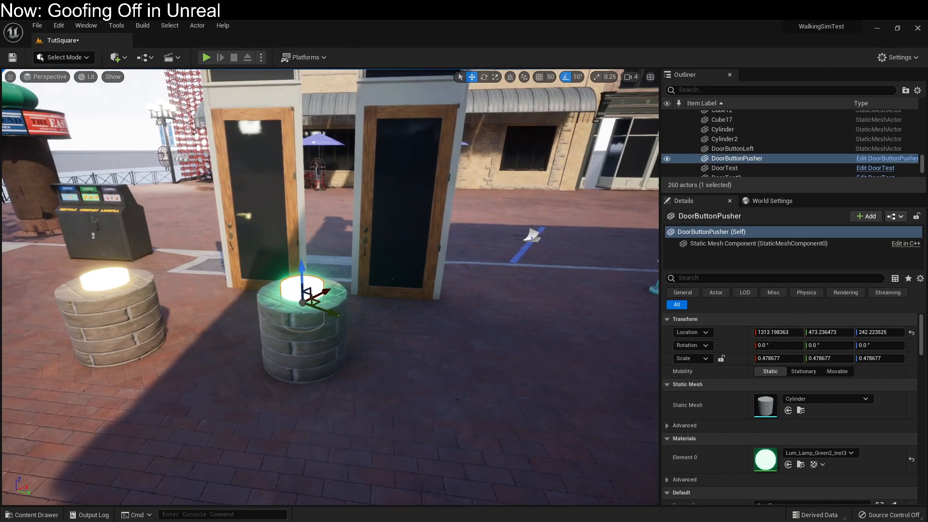
pyautogui.click(31, 514)
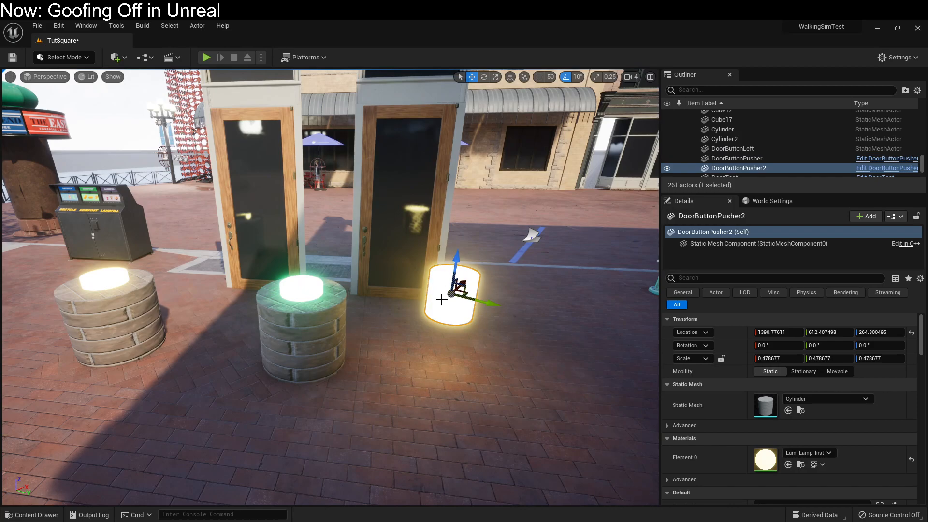
pyautogui.scroll(-3)
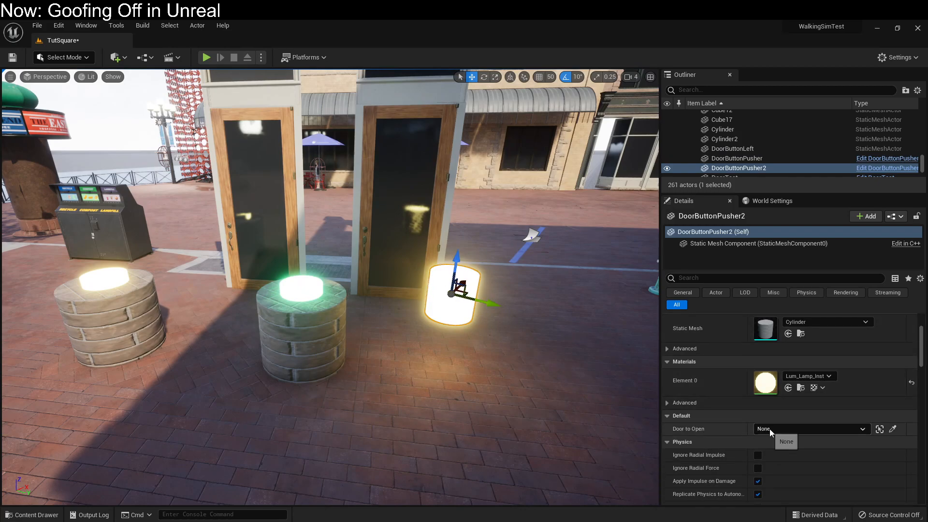
pyautogui.click(863, 428)
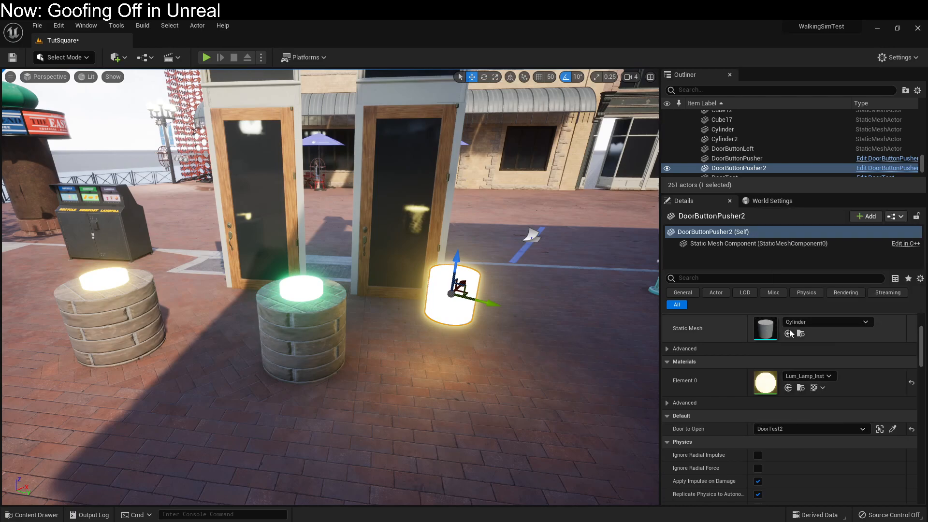
pyautogui.click(737, 158)
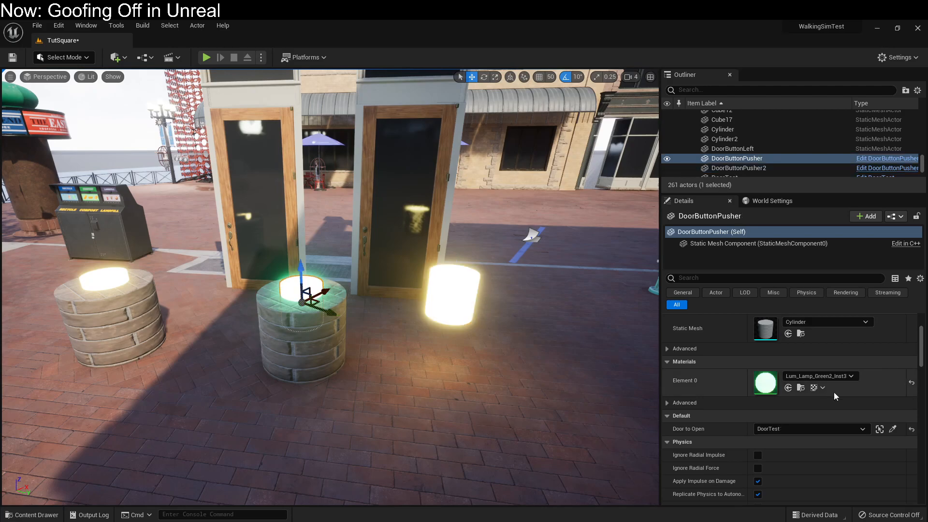
pyautogui.moveTo(206, 57)
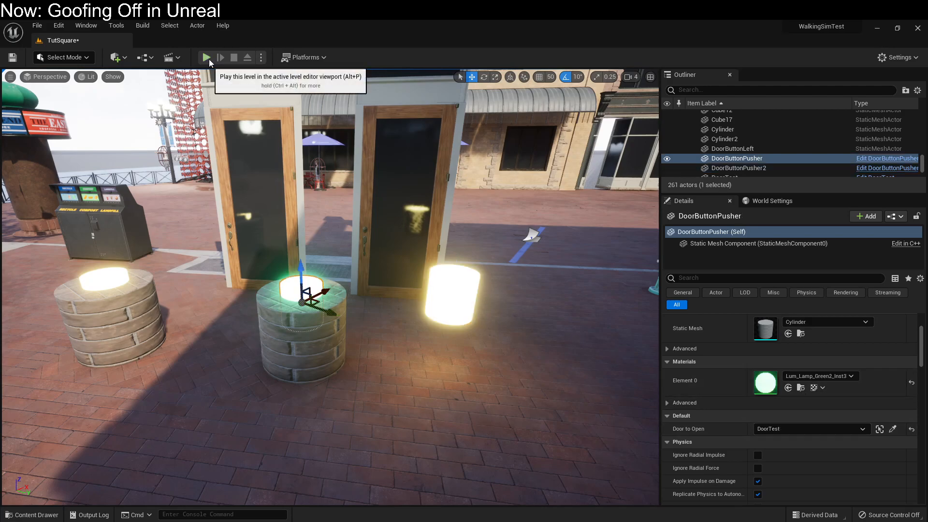
pyautogui.click(206, 57)
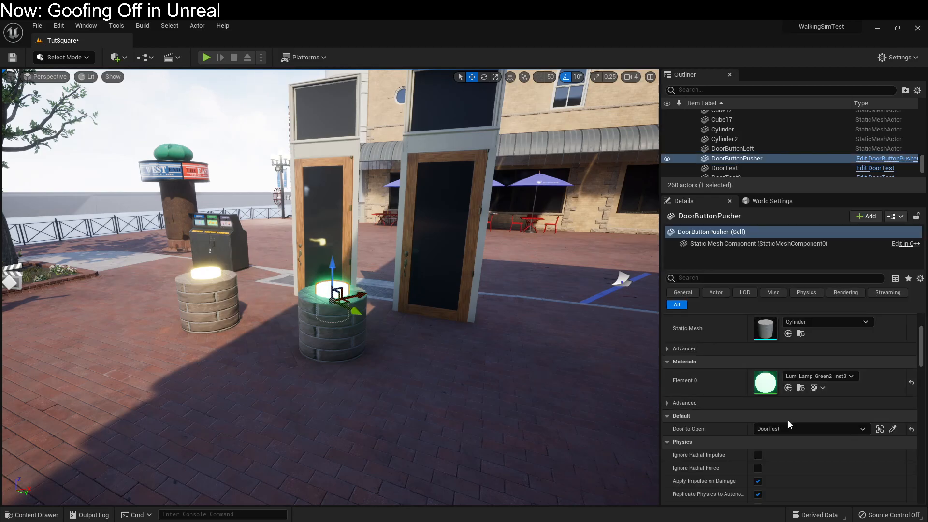
pyautogui.moveTo(502, 419)
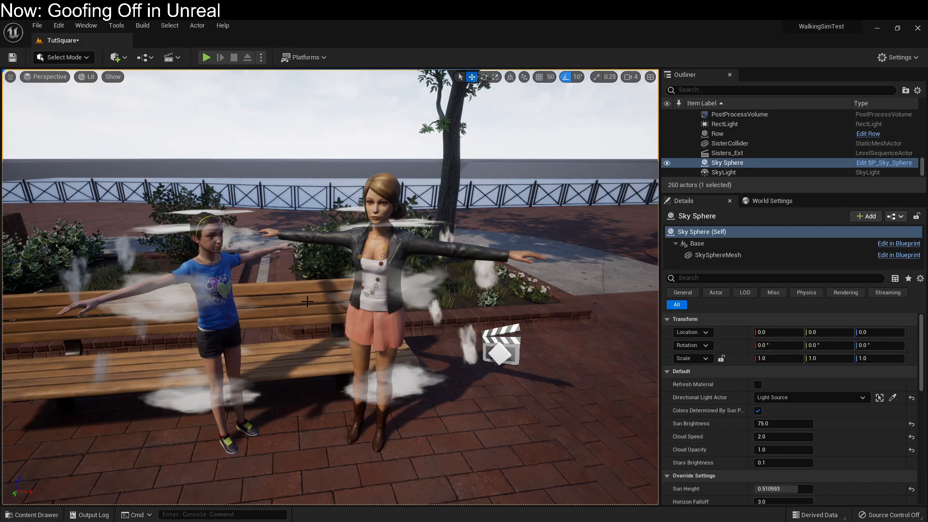
# Step: Select the JulietRig character by the bench to show her details
pyautogui.click(367, 267)
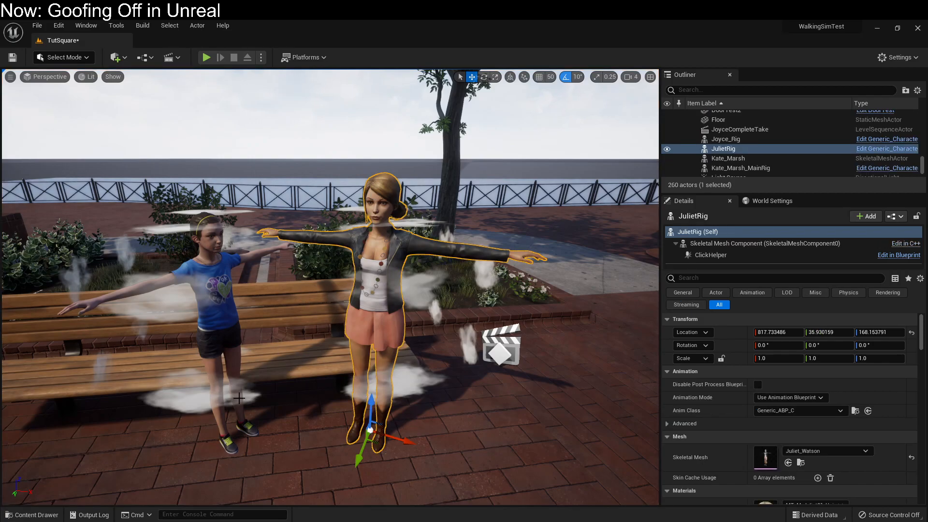
pyautogui.moveTo(190, 170)
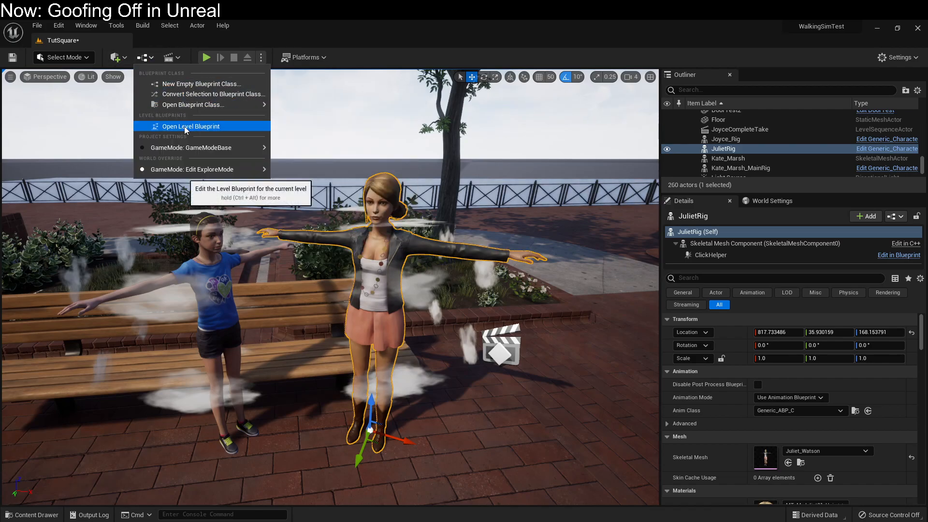
# Step: Open the TutSquare Level Blueprint and zoom out over the Event Graph
pyautogui.click(191, 125)
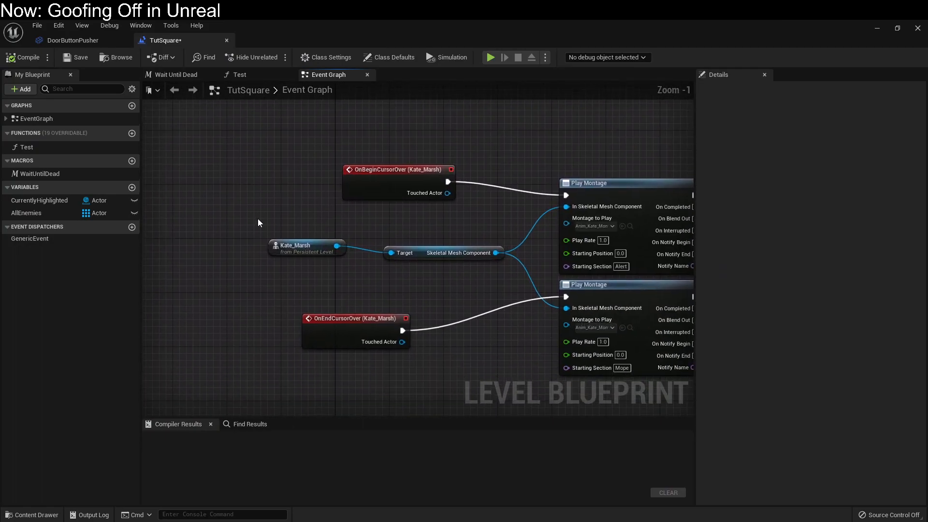
pyautogui.click(443, 252)
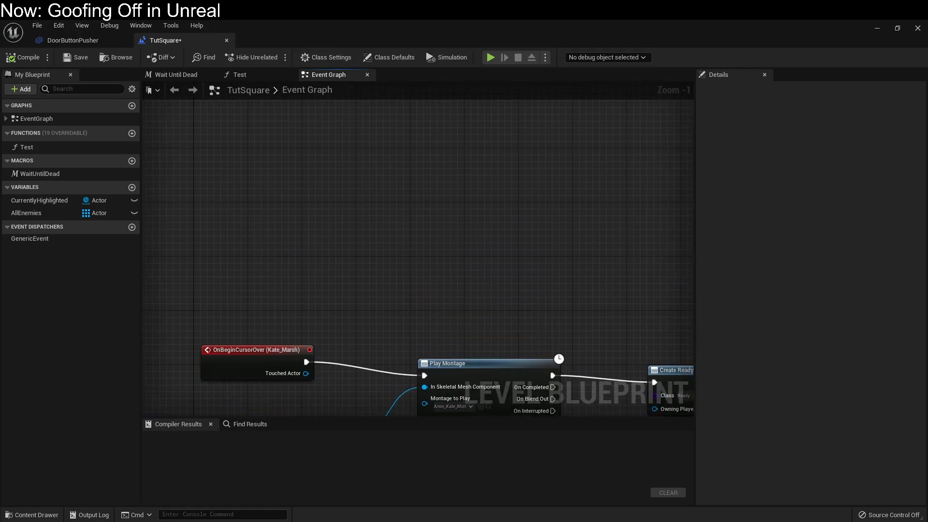
pyautogui.scroll(-3)
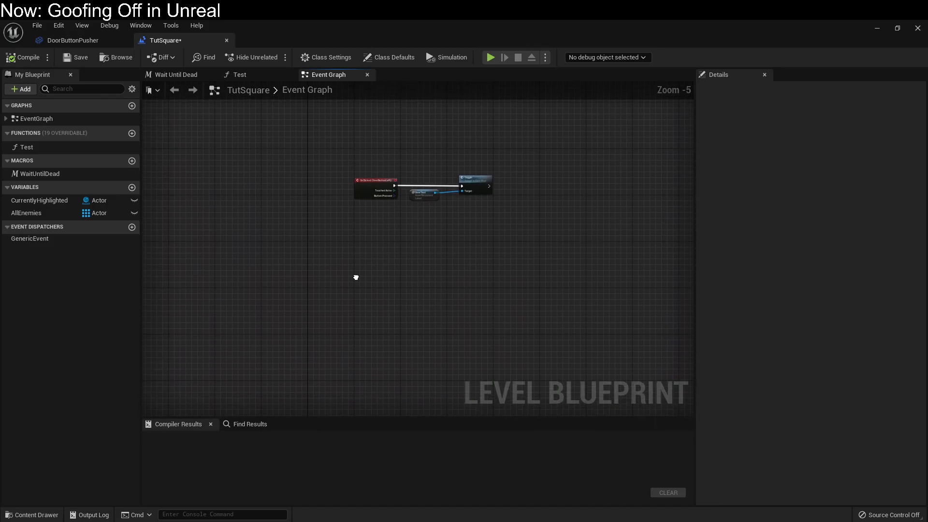
# Step: Zoom in on the DoorButtonLeft OnClicked-to-Toggle DoorTest wiring
pyautogui.scroll(3)
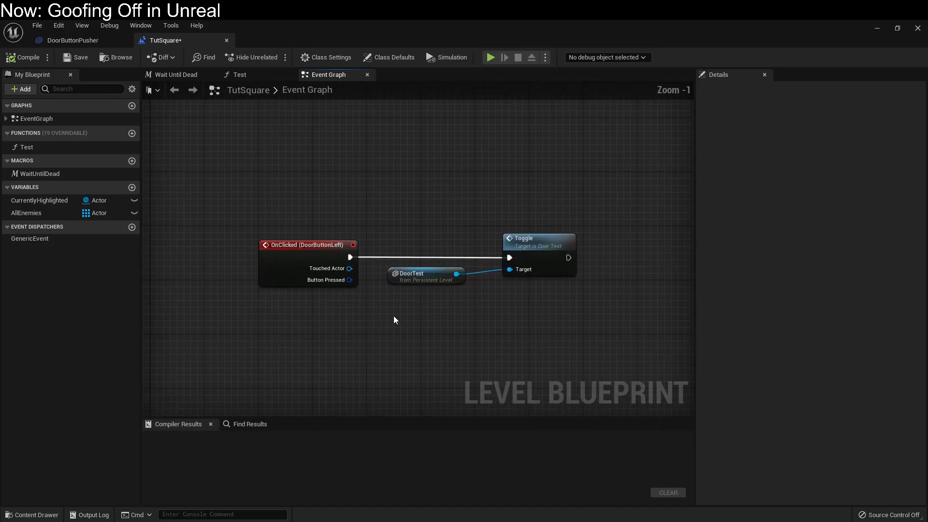
pyautogui.moveTo(394, 339)
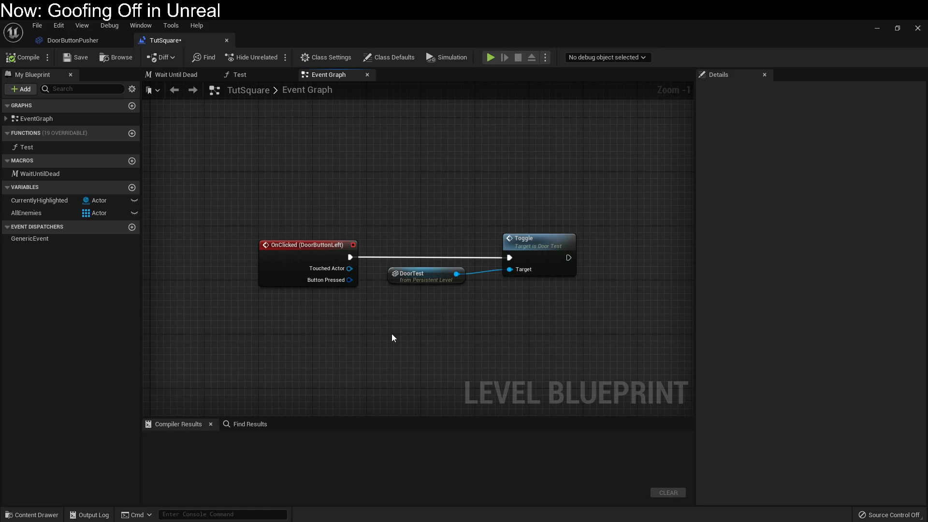
pyautogui.moveTo(386, 336)
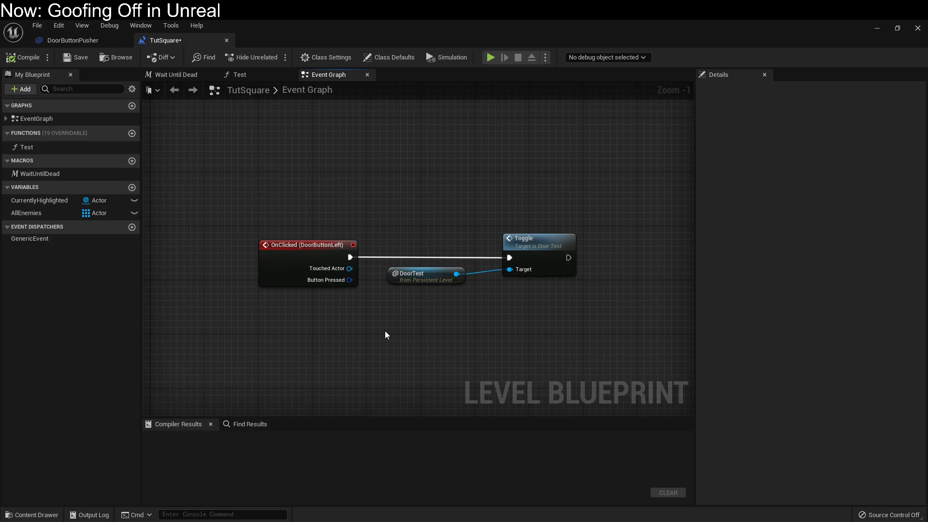
pyautogui.moveTo(881, 30)
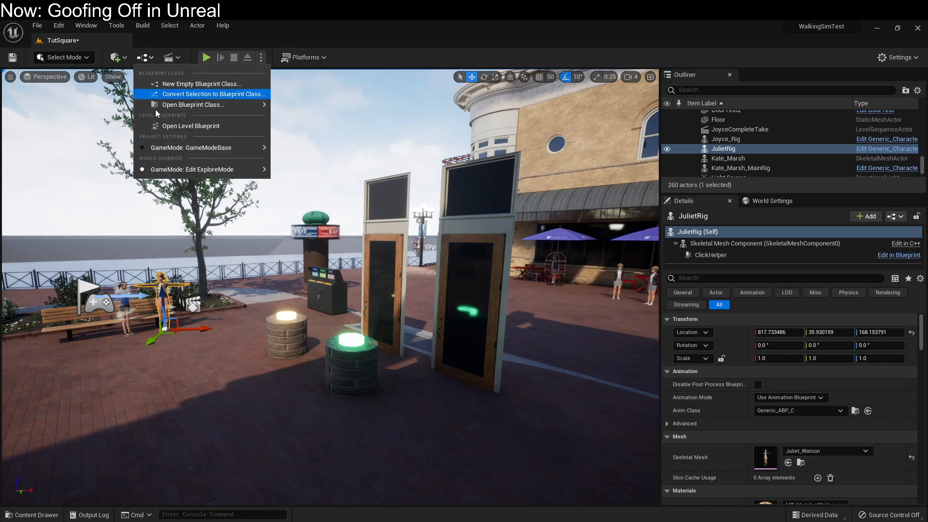
# Step: In the Level Blueprint, add a garden bed actor as Index 3 of the AllEnemies array defaults
pyautogui.click(191, 125)
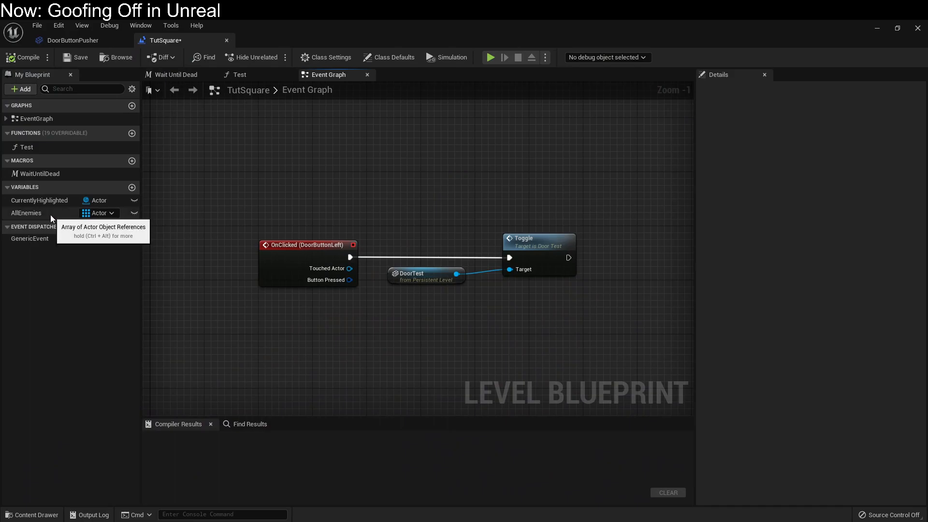
pyautogui.click(26, 213)
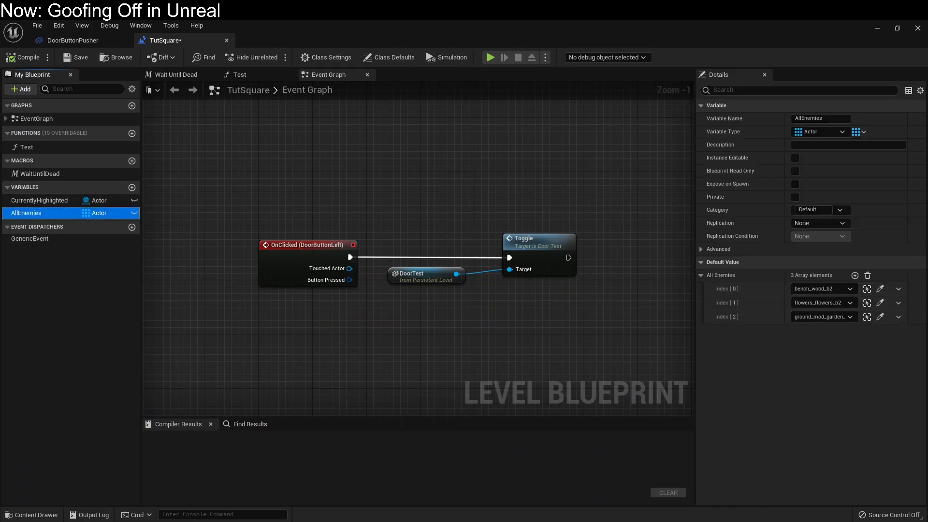
pyautogui.moveTo(101, 213)
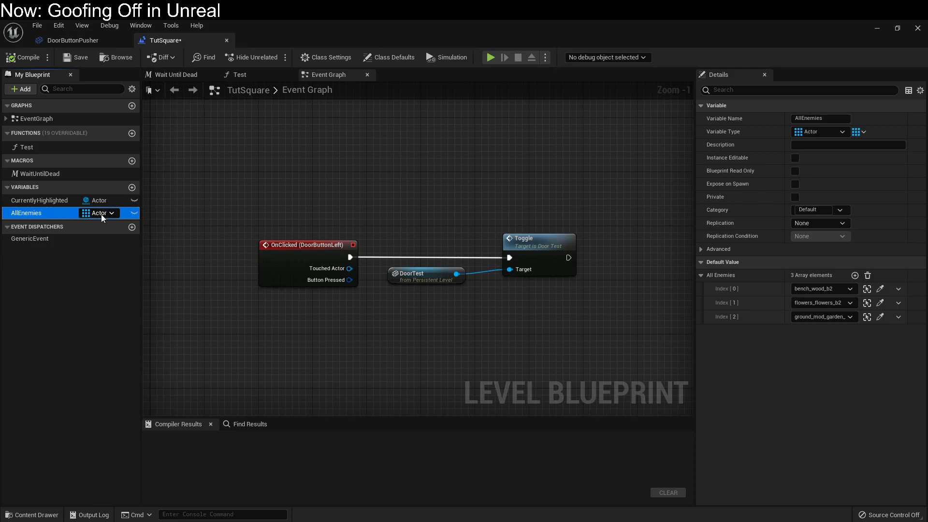
pyautogui.click(855, 276)
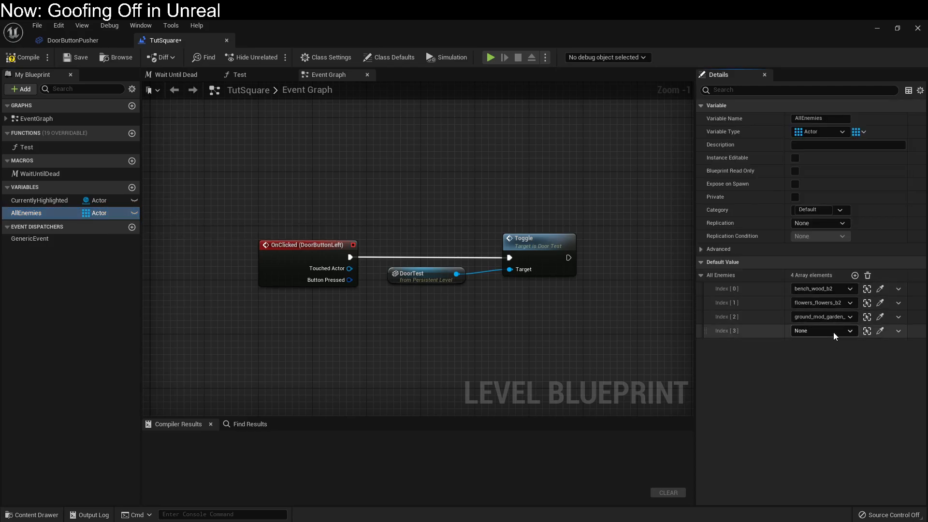
pyautogui.click(840, 331)
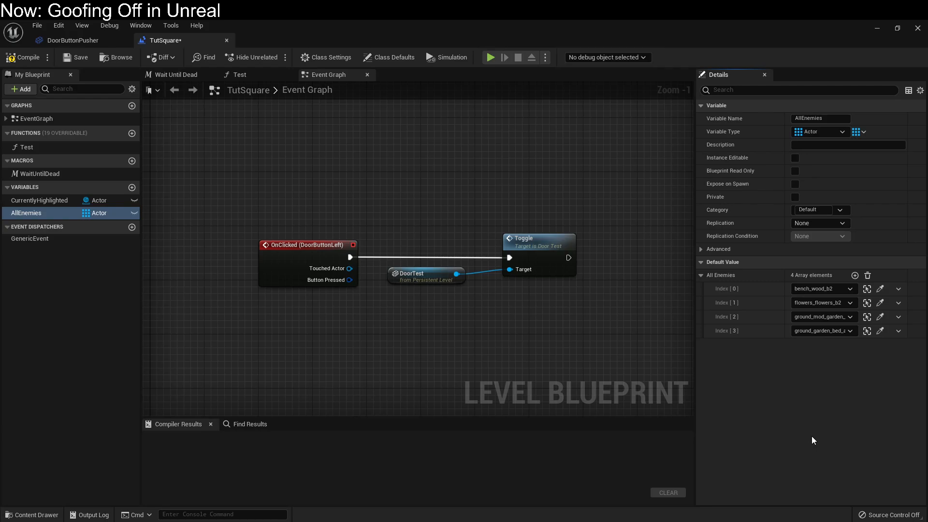
pyautogui.moveTo(26, 213); pyautogui.dragTo(397, 190)
pyautogui.write('fo')
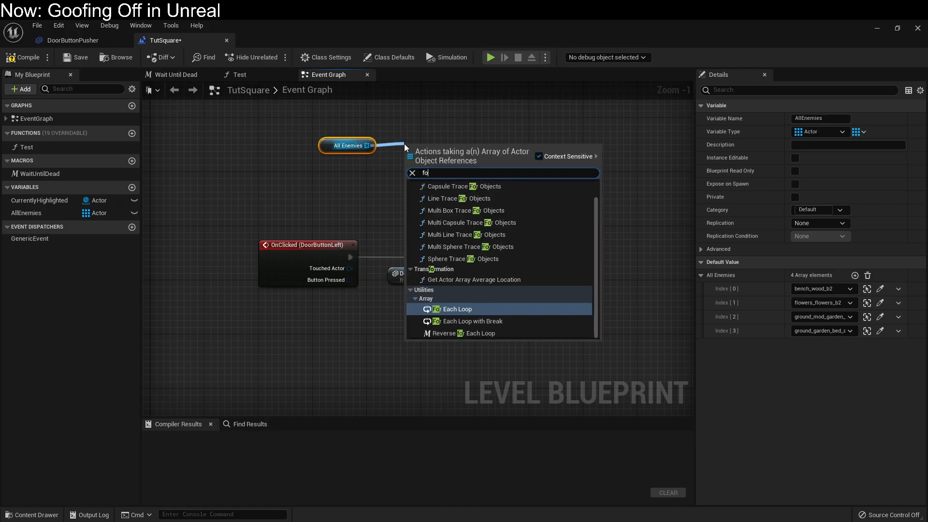
pyautogui.click(458, 309)
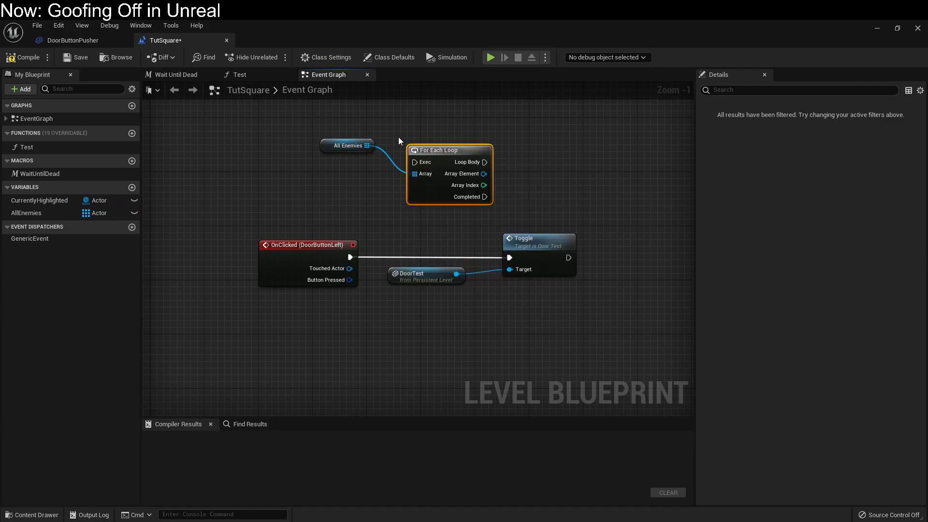
pyautogui.press('Delete')
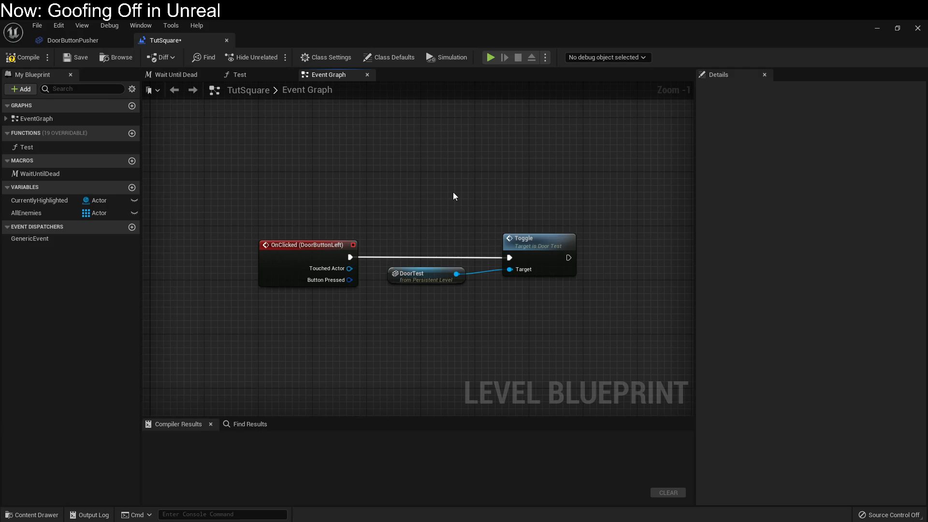
pyautogui.moveTo(325, 163)
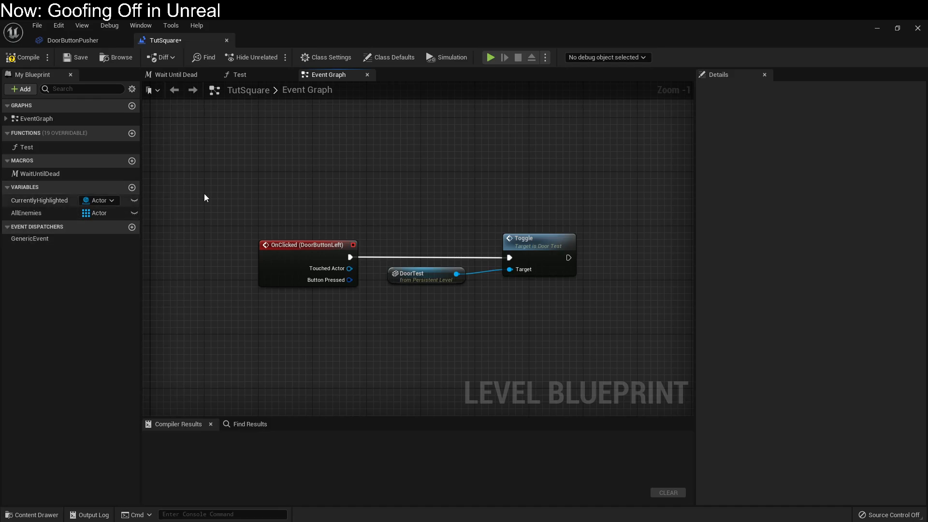
pyautogui.moveTo(383, 238)
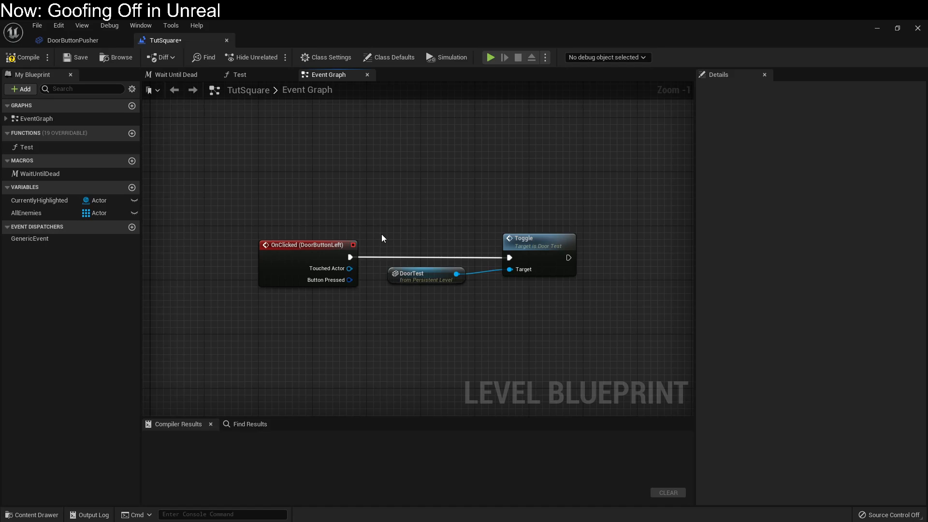
# Step: Select the AllEnemies variable to show its four default actor entries
pyautogui.click(26, 212)
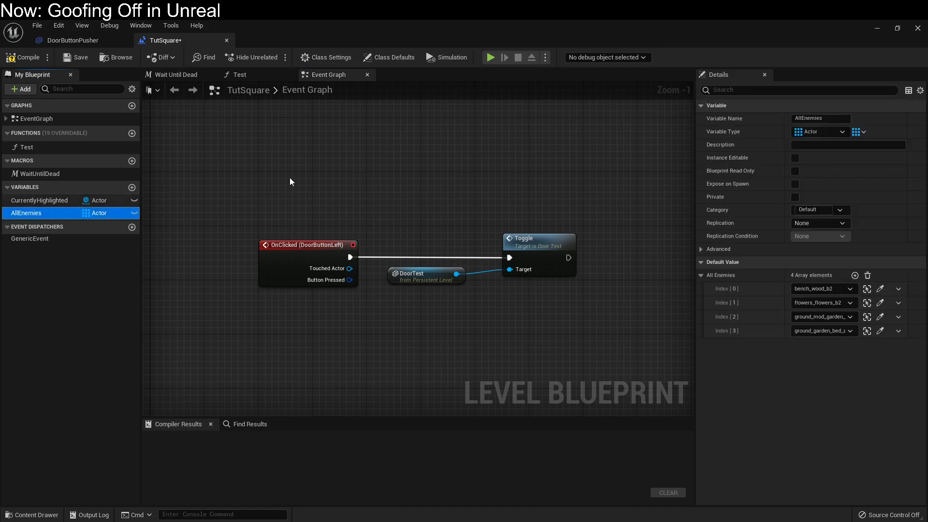
pyautogui.moveTo(312, 180)
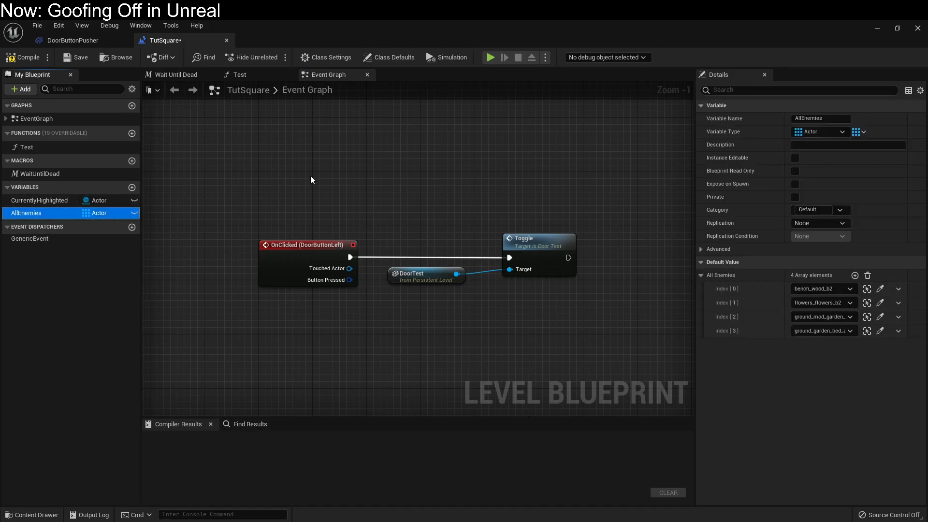